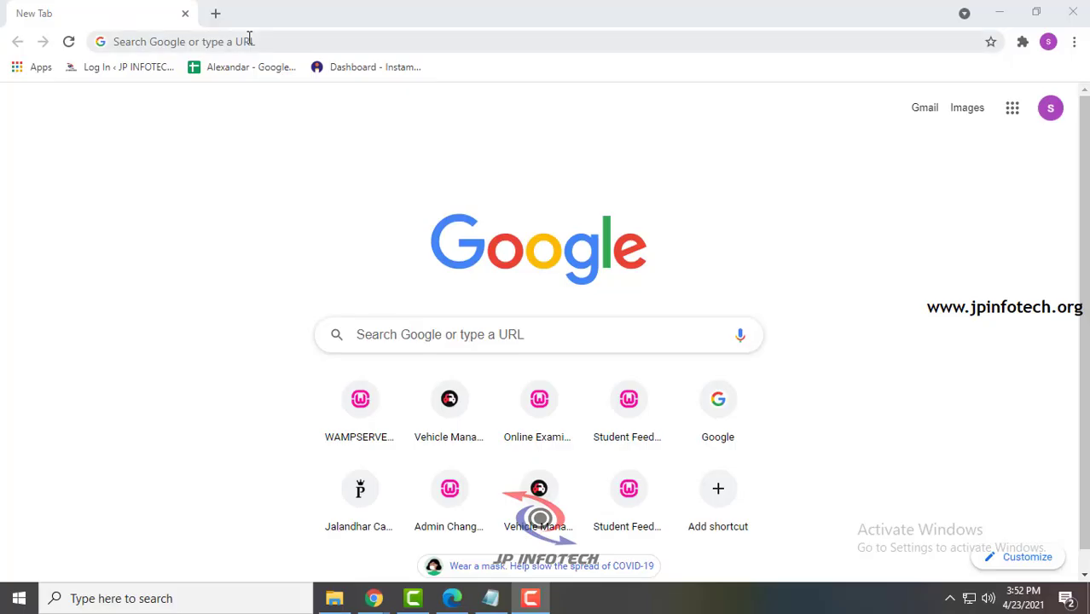
Step: Load localhost/Vehicle Management System in Chrome's address bar
{"action": "type", "text": "localhost/"}
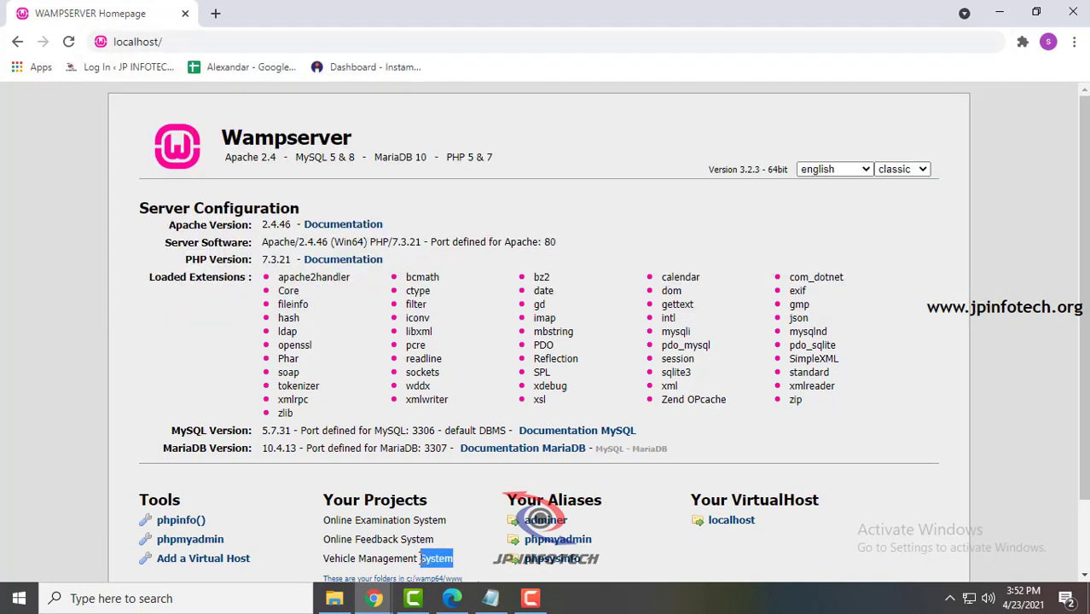
{"action": "triple_click", "coordinate": [388, 558]}
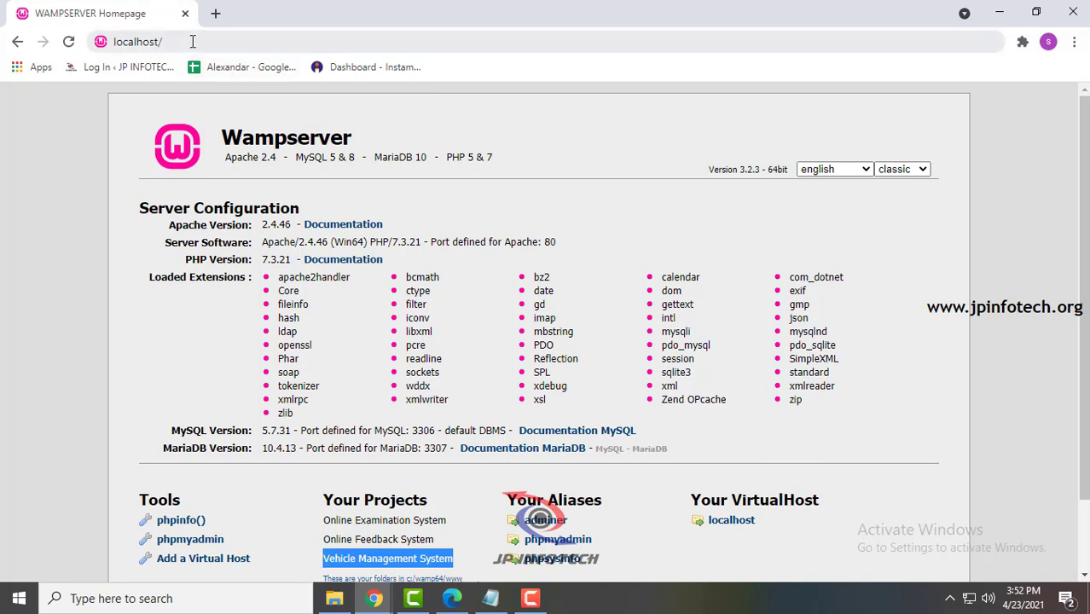
{"action": "left_click", "coordinate": [171, 40]}
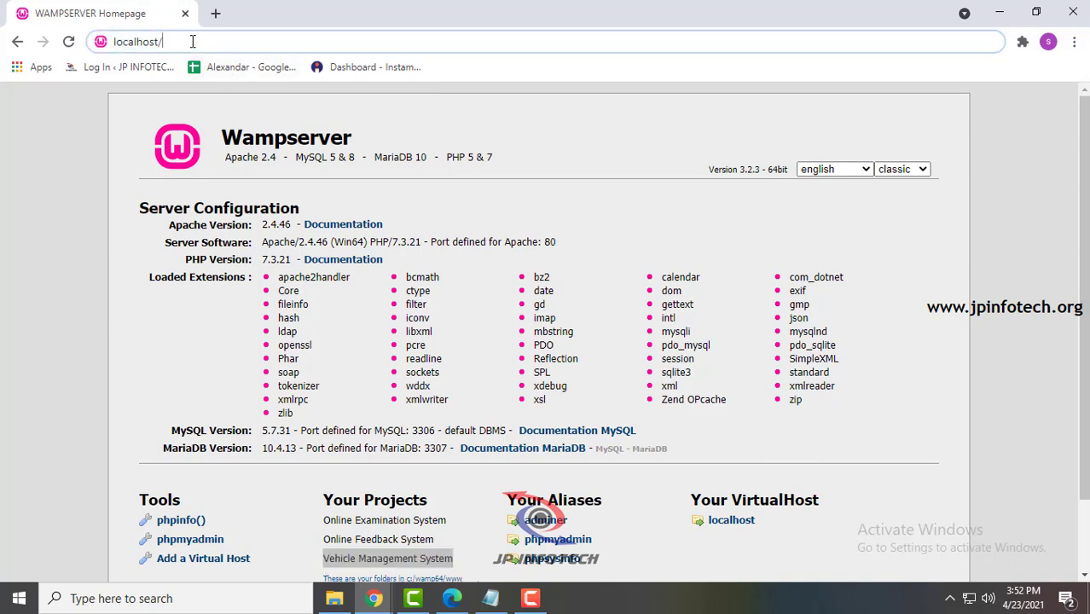
{"action": "type", "text": "Vehicle Management System"}
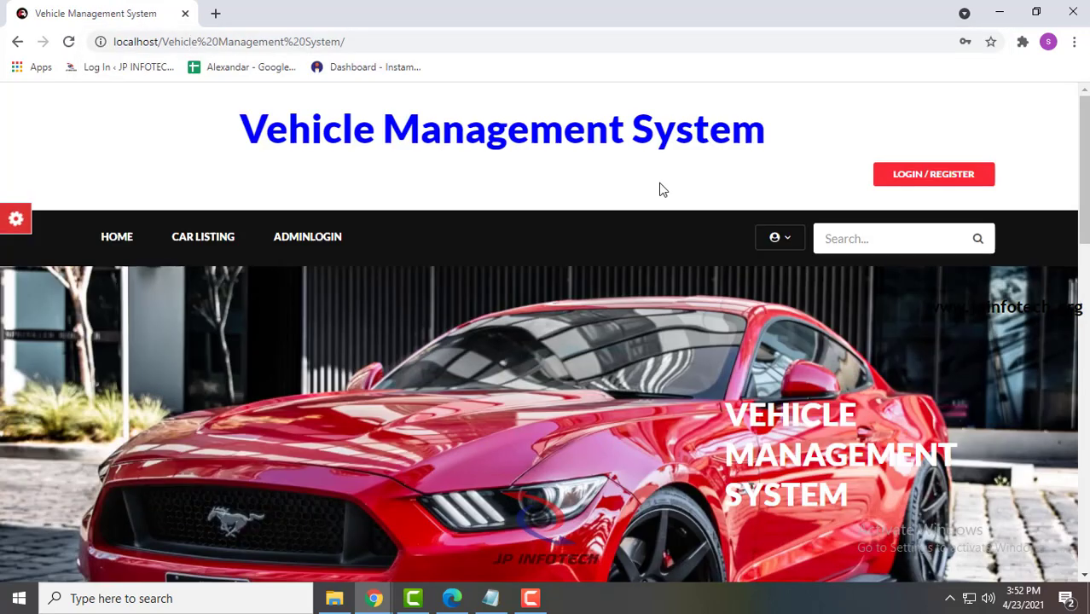
Step: Open the login dialog, view the Forgot Password form, then go back to login
{"action": "left_click", "coordinate": [933, 174]}
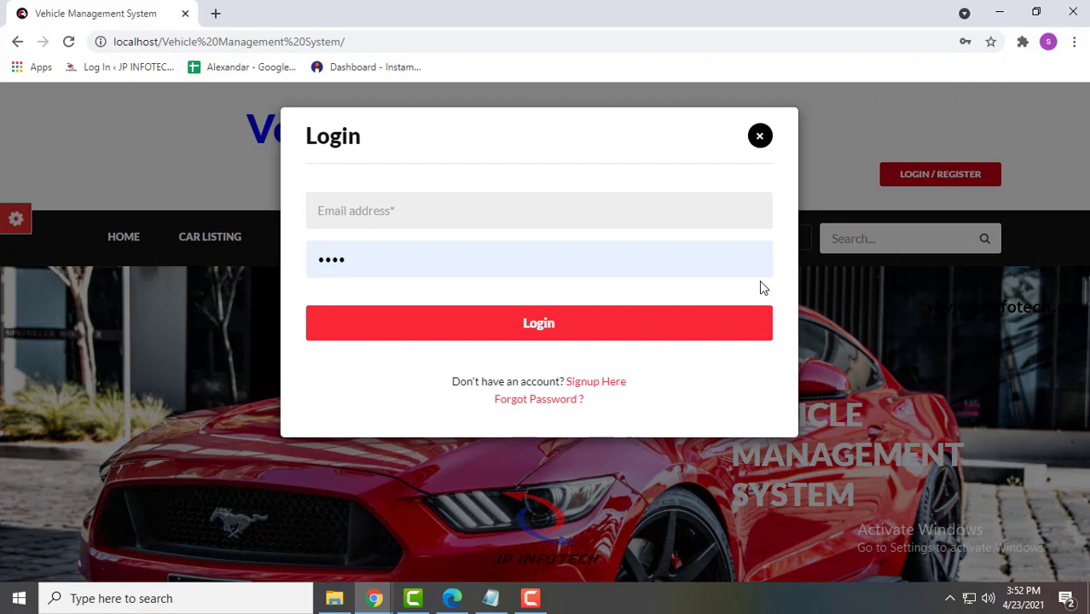
{"action": "left_click", "coordinate": [539, 399]}
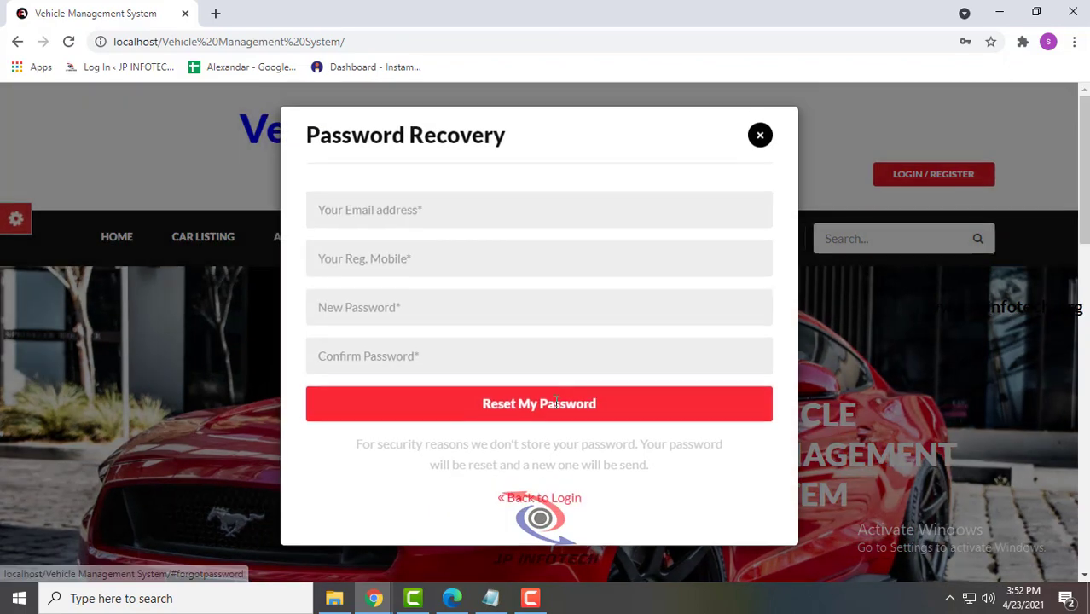
{"action": "left_click", "coordinate": [539, 498]}
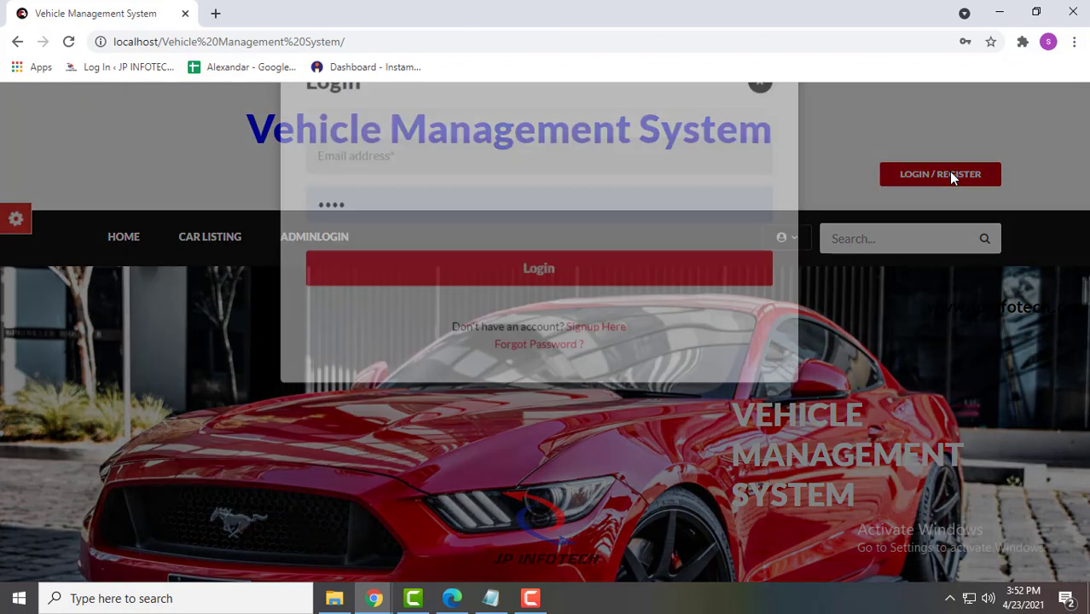
{"action": "left_click", "coordinate": [595, 326]}
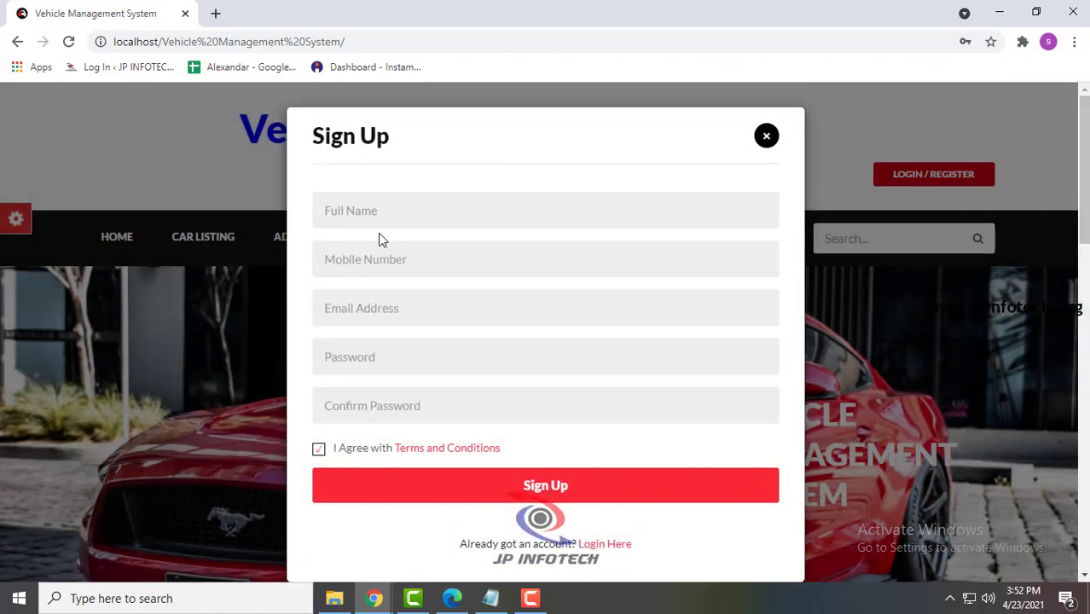
{"action": "type", "text": "s"}
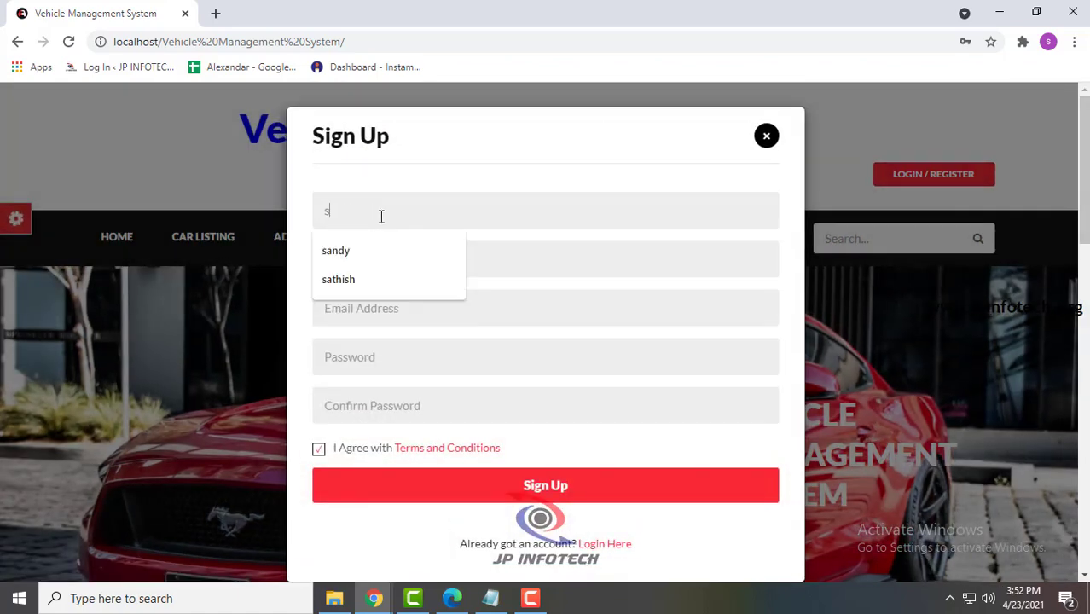
{"action": "type", "text": "asi"}
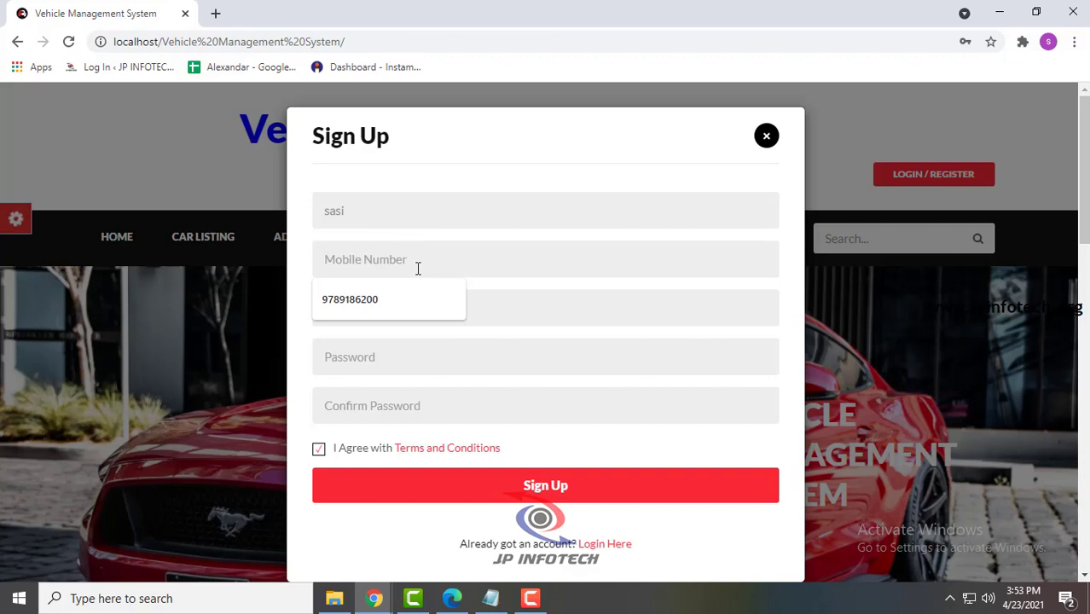
{"action": "type", "text": "98948545"}
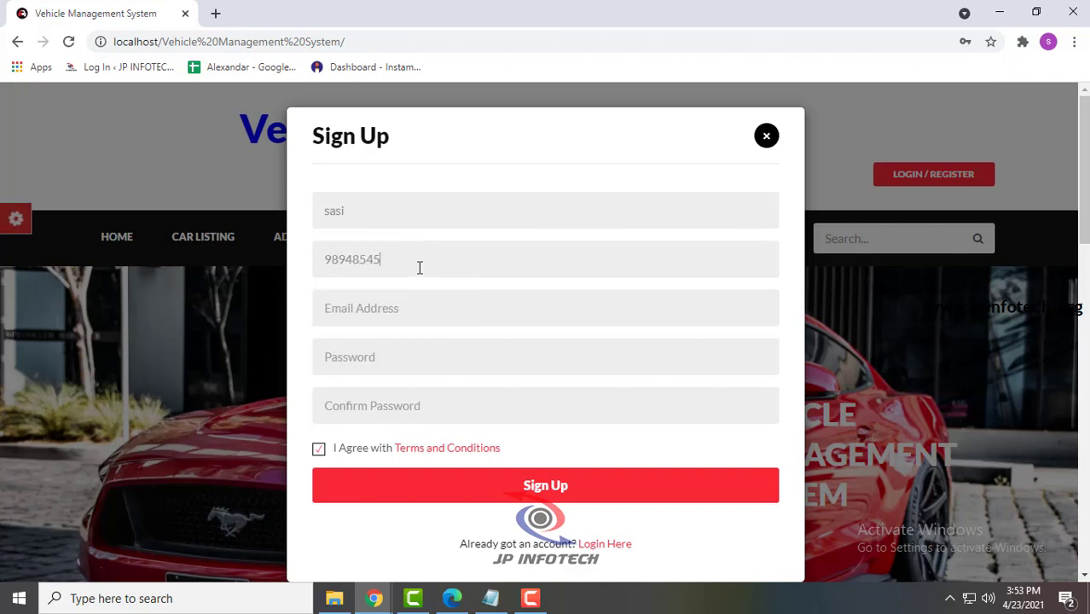
{"action": "left_click", "coordinate": [545, 308]}
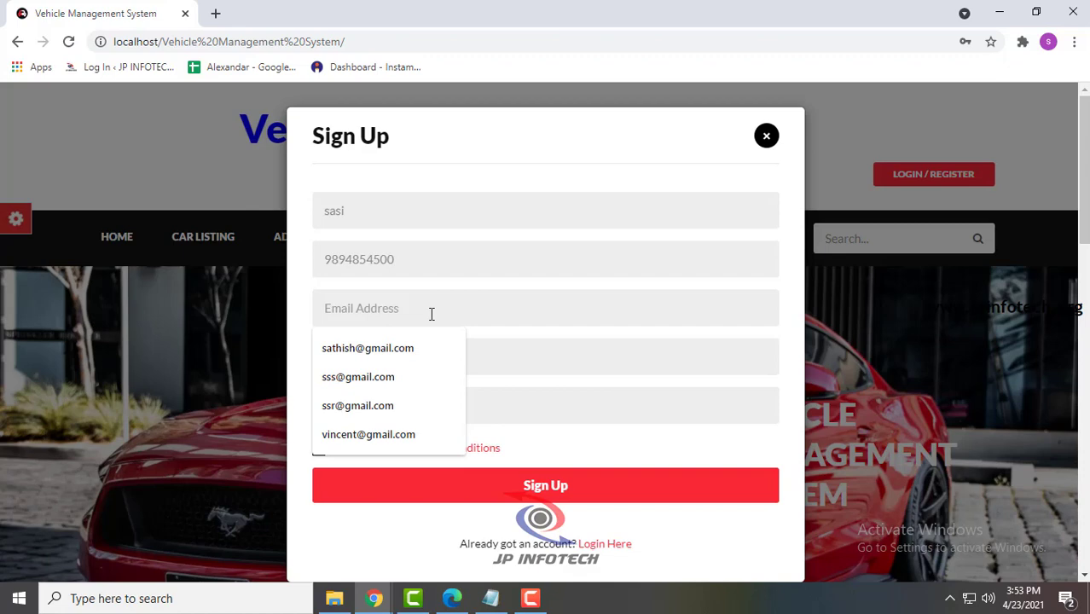
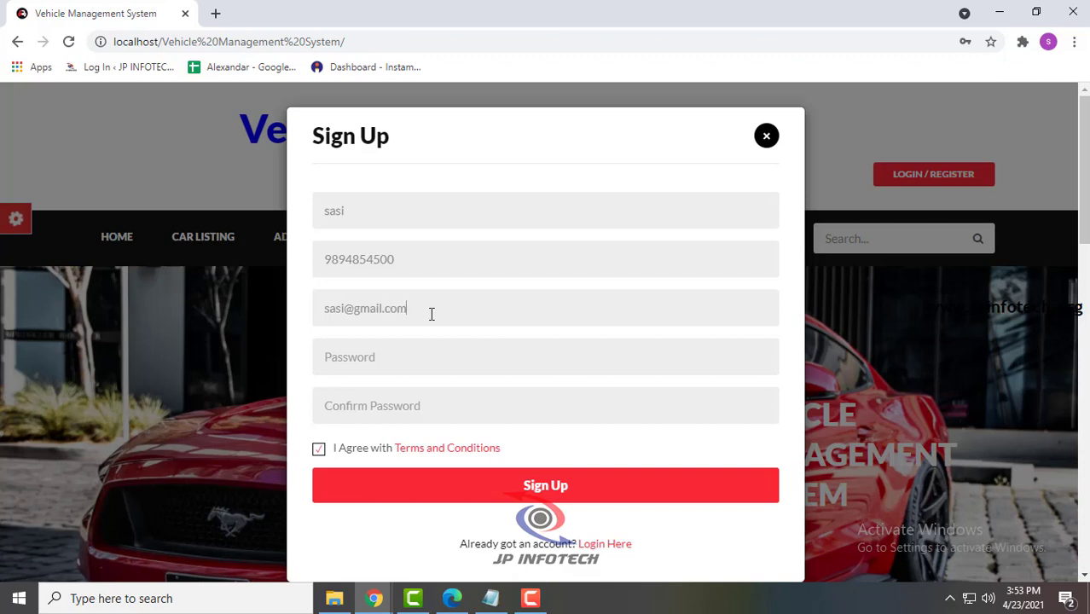
{"action": "left_click", "coordinate": [545, 356]}
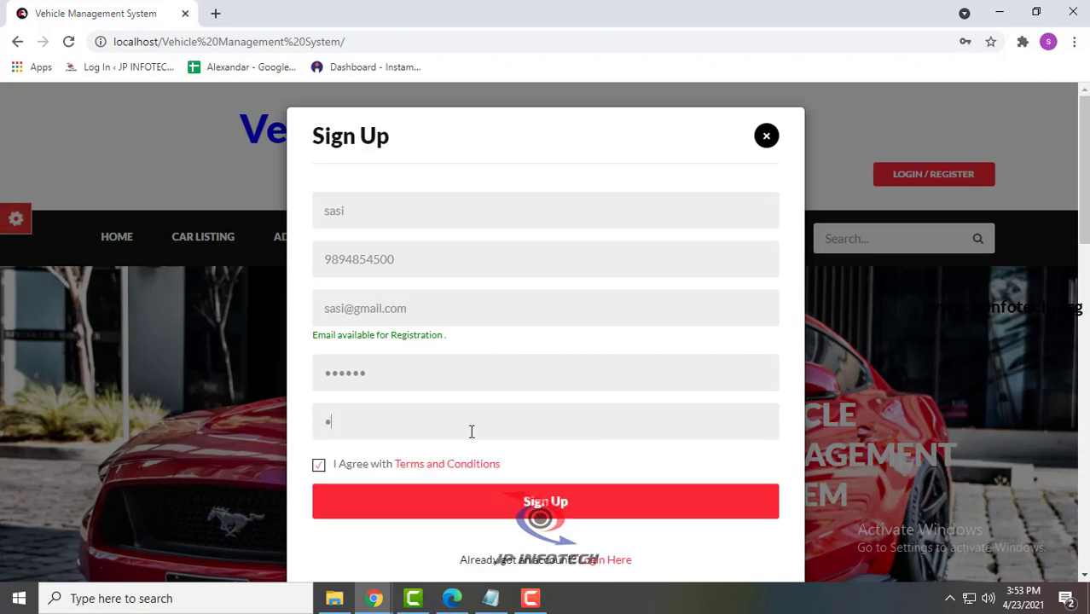
{"action": "type", "text": "•••••"}
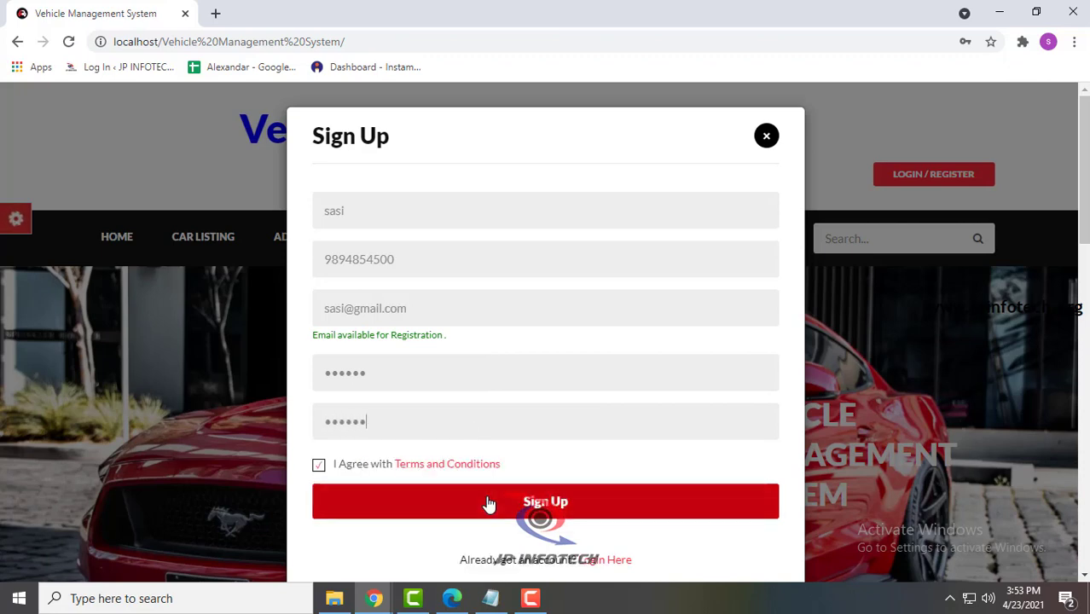
{"action": "left_click", "coordinate": [545, 501]}
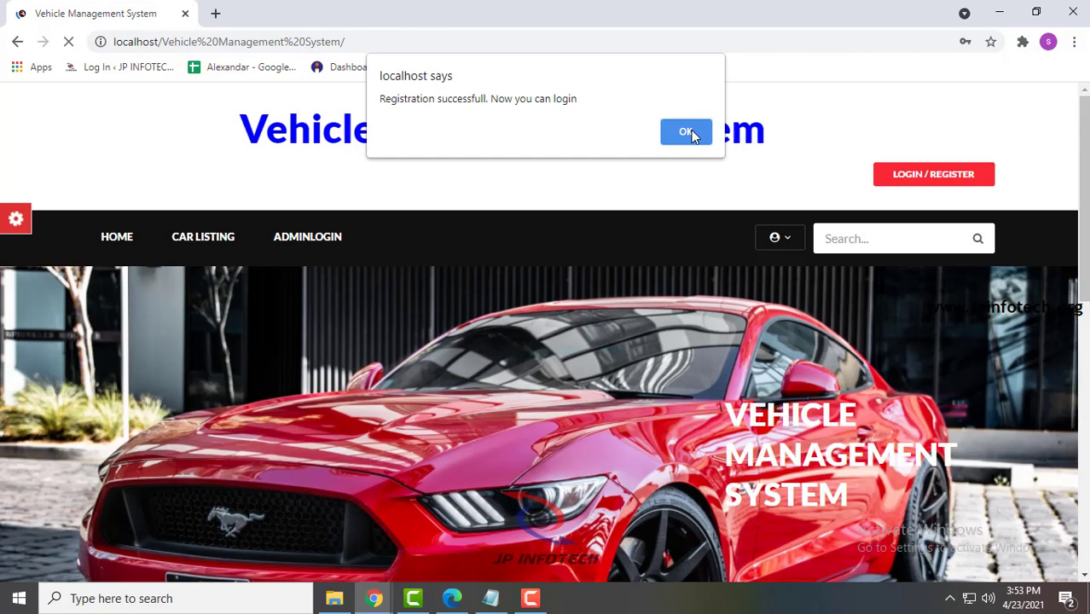
{"action": "left_click", "coordinate": [686, 131]}
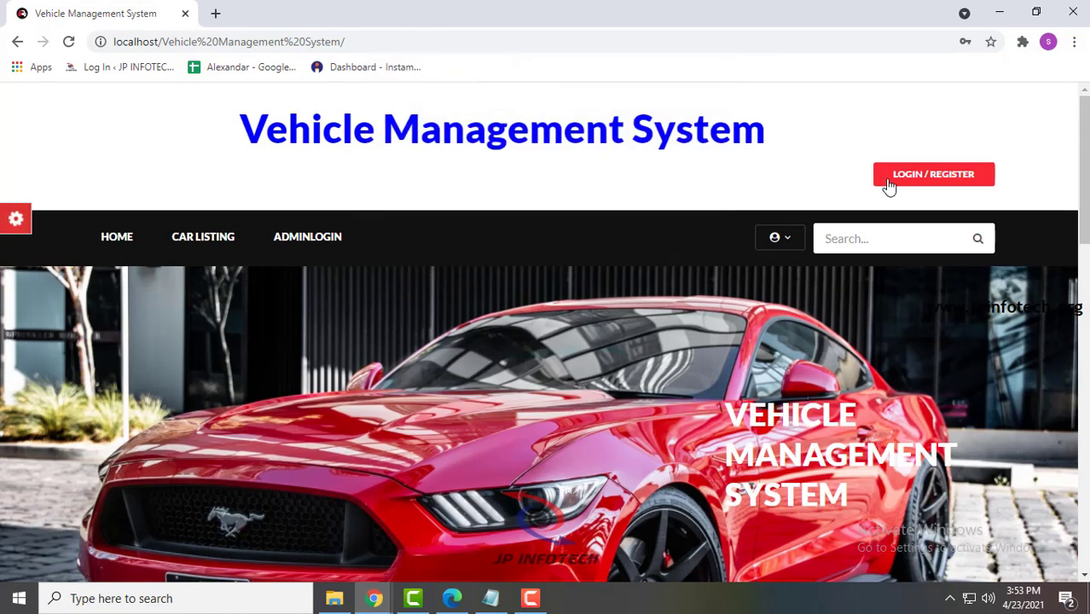
Step: Log in with the saved 'sas…' e-mail and password, dismissing Chrome's password warning
{"action": "left_click", "coordinate": [933, 174]}
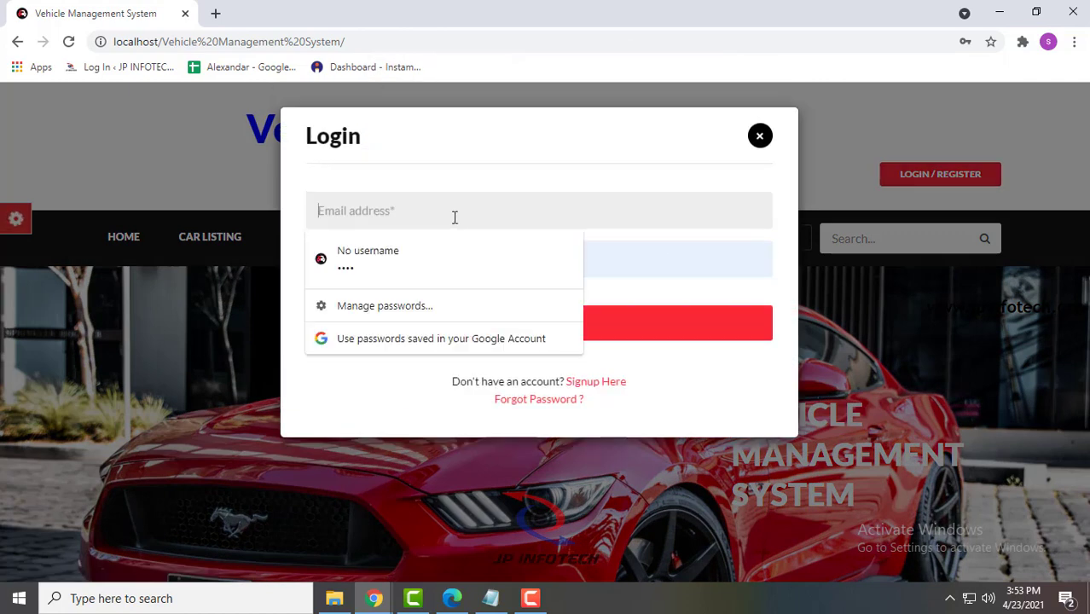
{"action": "type", "text": "sas"}
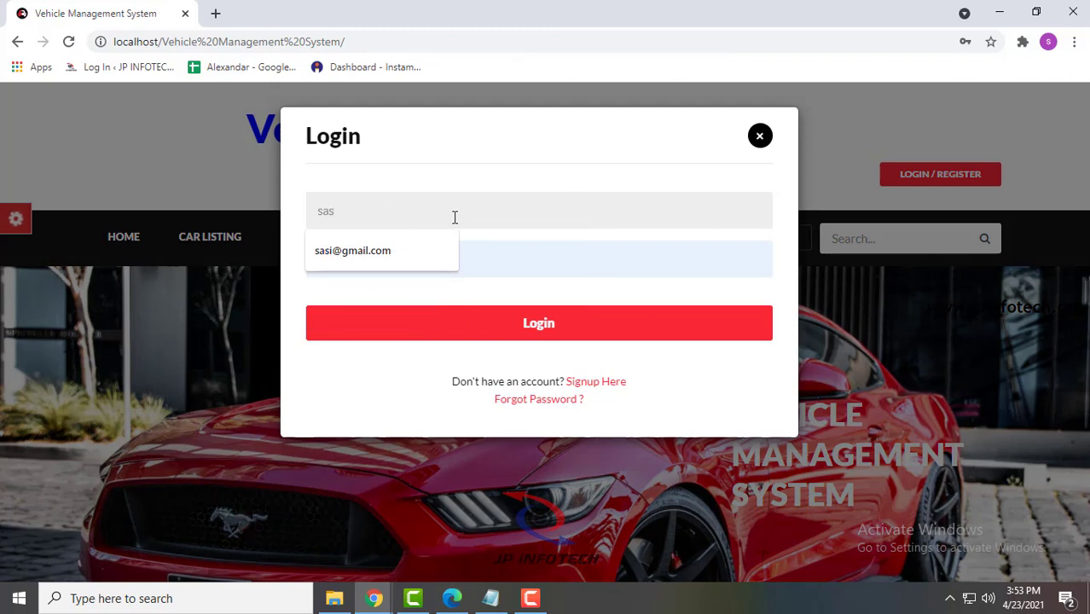
{"action": "left_click", "coordinate": [353, 249]}
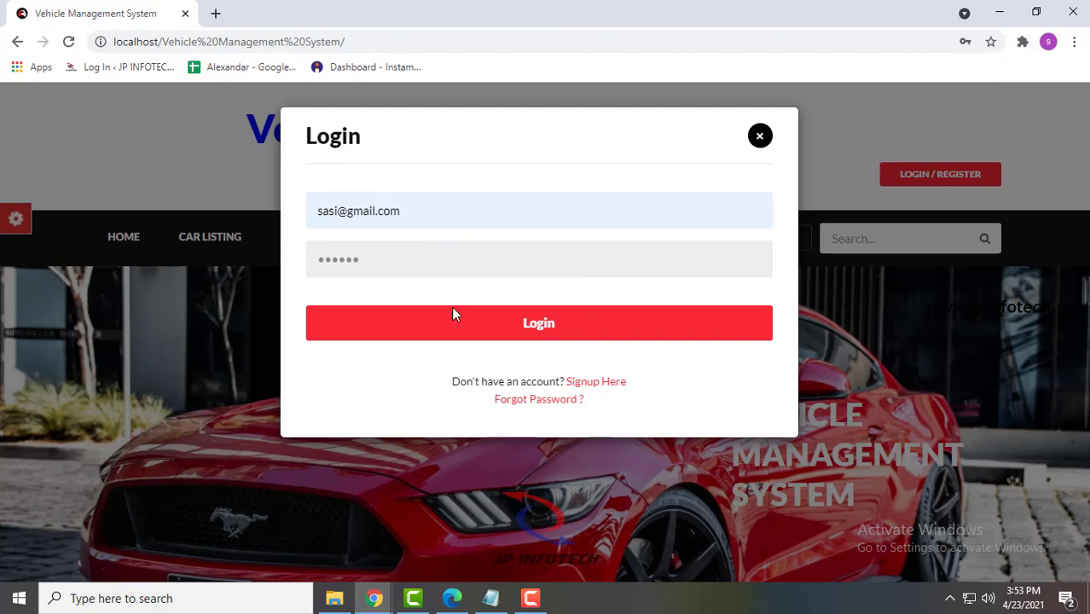
{"action": "left_click", "coordinate": [539, 323]}
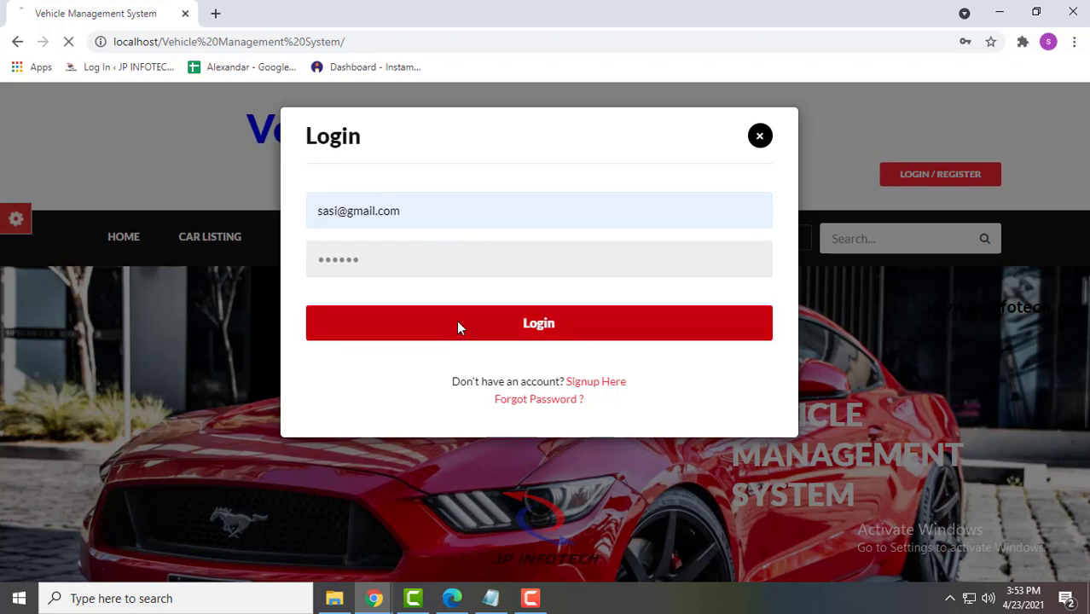
{"action": "left_click", "coordinate": [538, 323]}
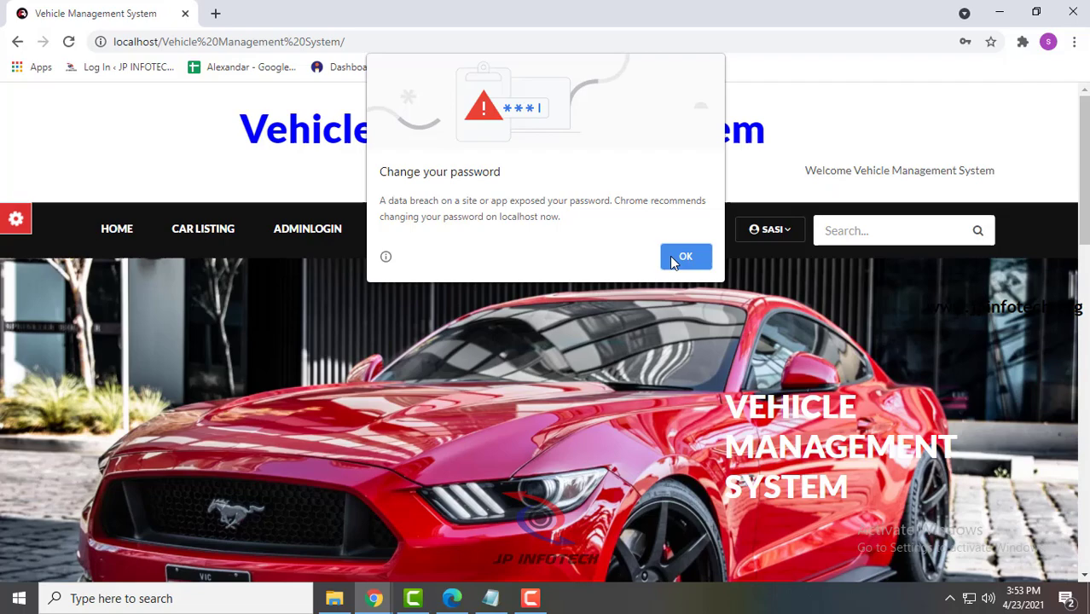
{"action": "left_click", "coordinate": [685, 257]}
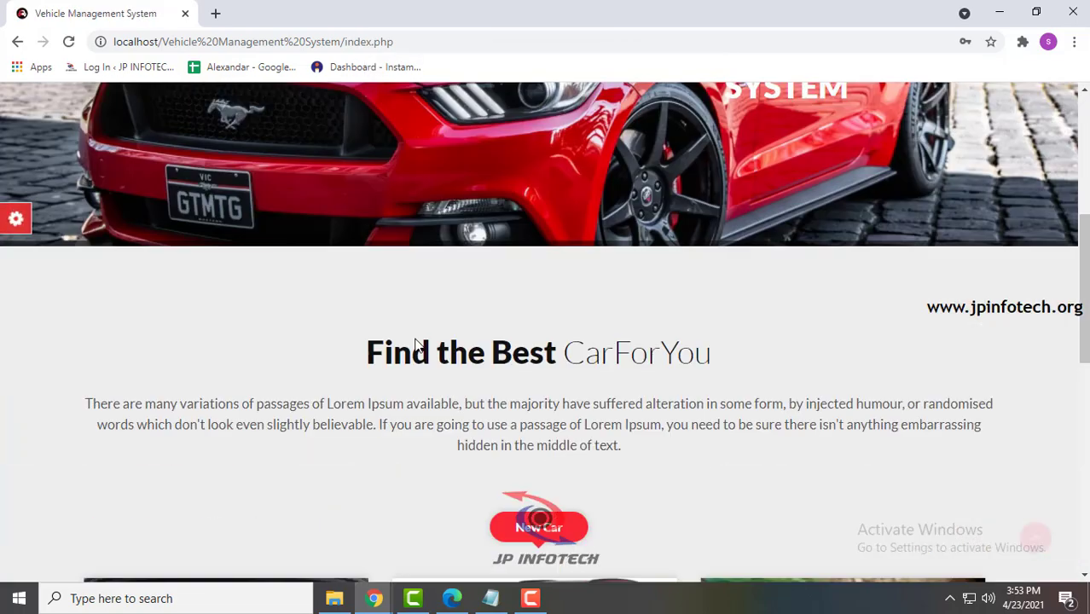
Step: Browse the car listing, open the Maruti details page, and scroll to its Book Now form
{"action": "scroll", "scroll_direction": "down", "scroll_amount": 3}
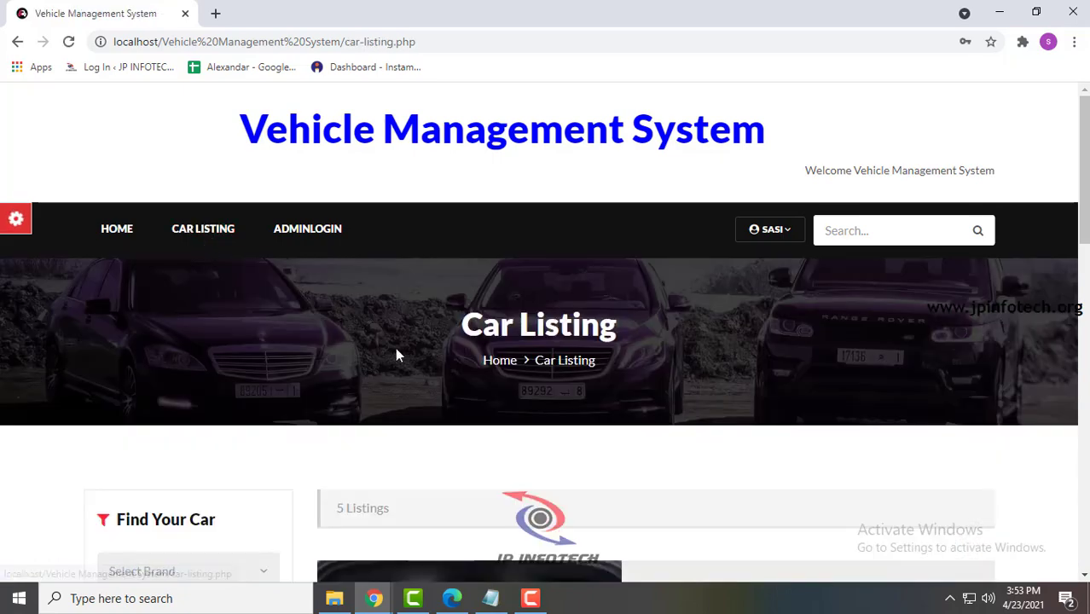
{"action": "scroll", "scroll_direction": "down", "scroll_amount": 3}
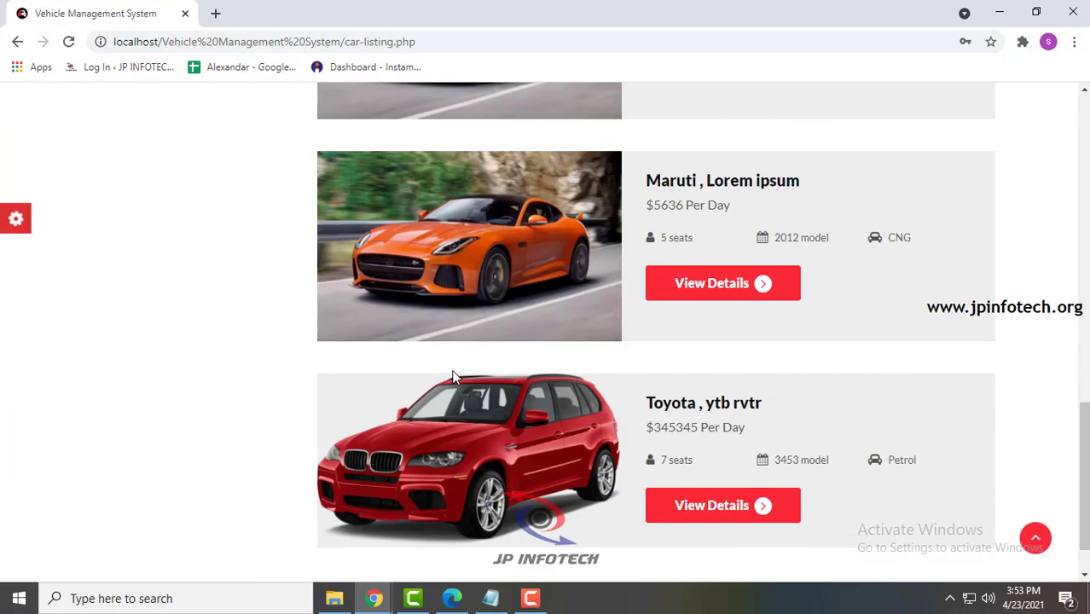
{"action": "scroll", "scroll_direction": "down", "scroll_amount": 3}
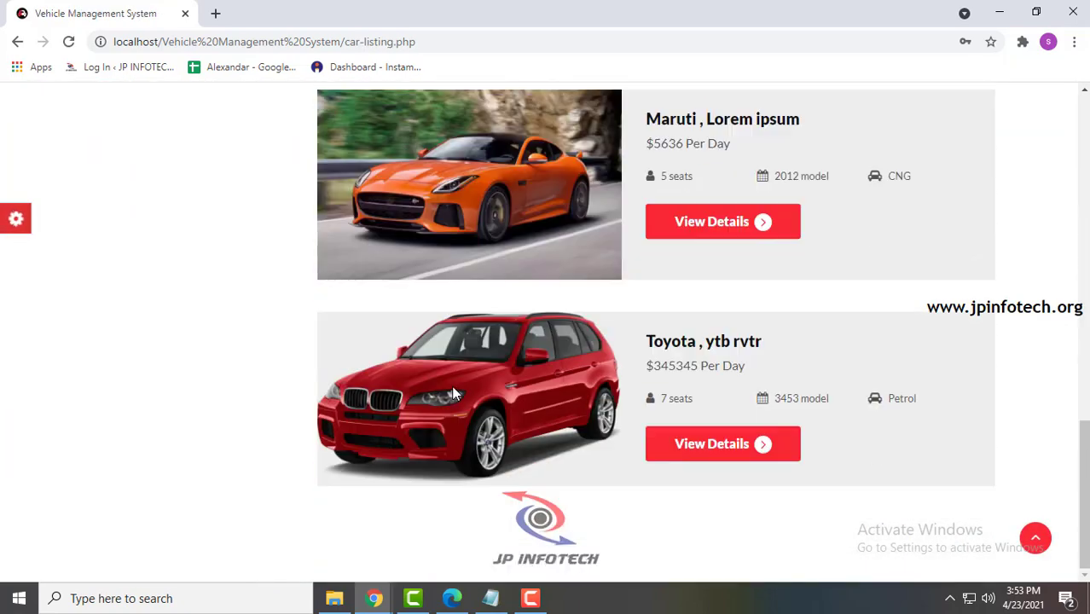
{"action": "left_click", "coordinate": [721, 221]}
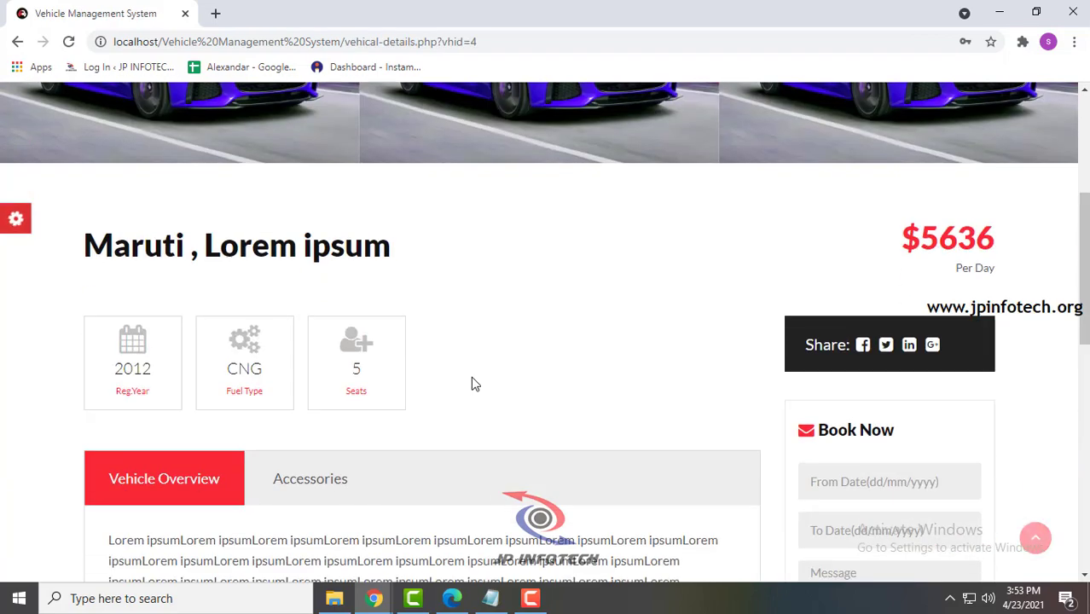
{"action": "scroll", "scroll_direction": "down", "scroll_amount": 3}
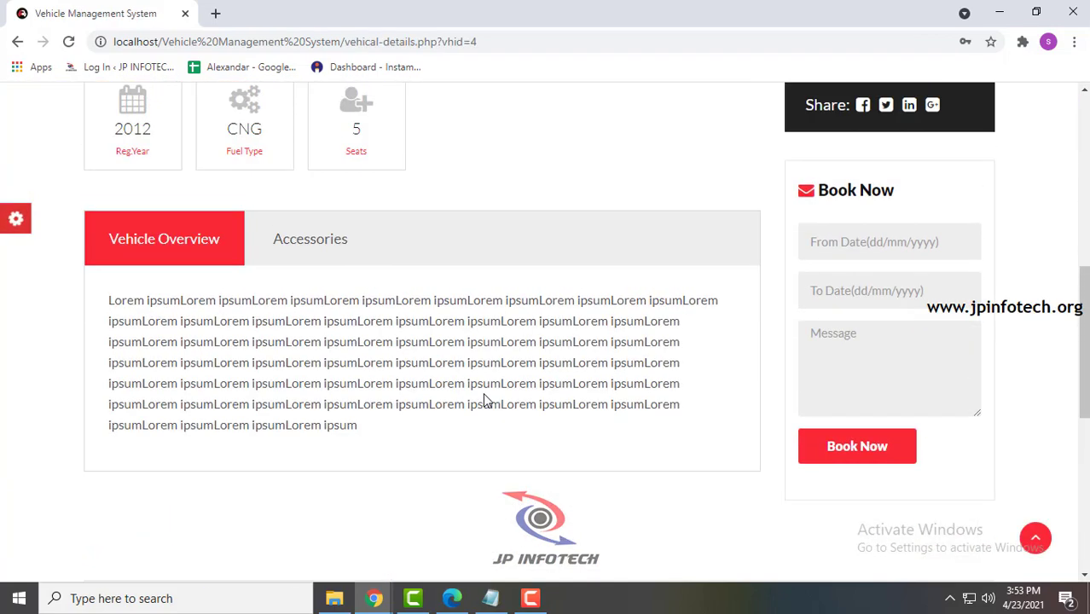
{"action": "scroll", "scroll_direction": "down", "scroll_amount": 3}
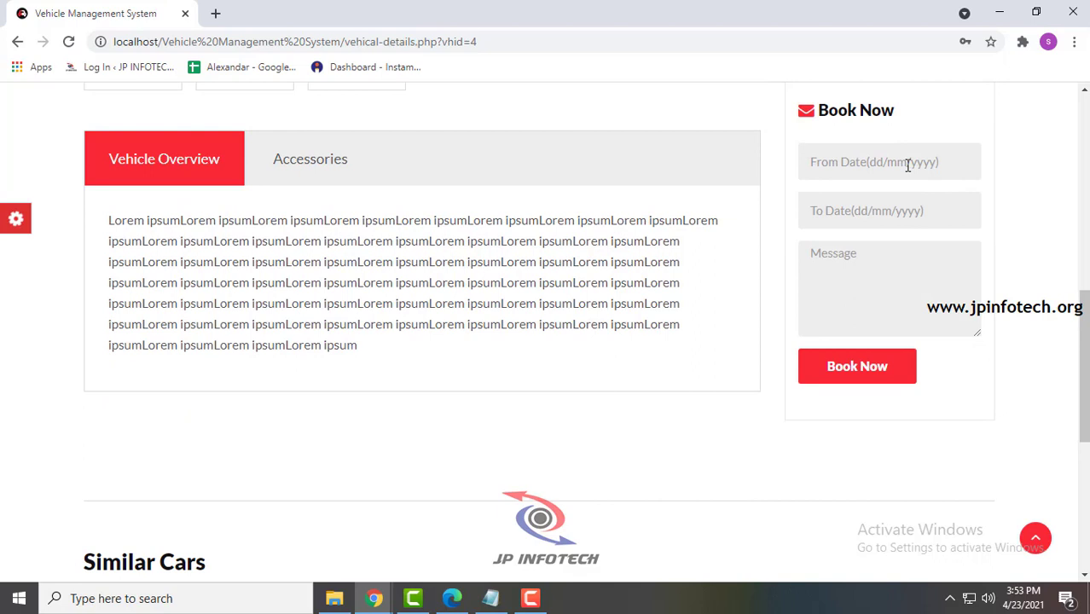
Step: Book the Maruti from 25/4/2021 to 26/4/2021 with message 'i need the car'
{"action": "left_click", "coordinate": [890, 161]}
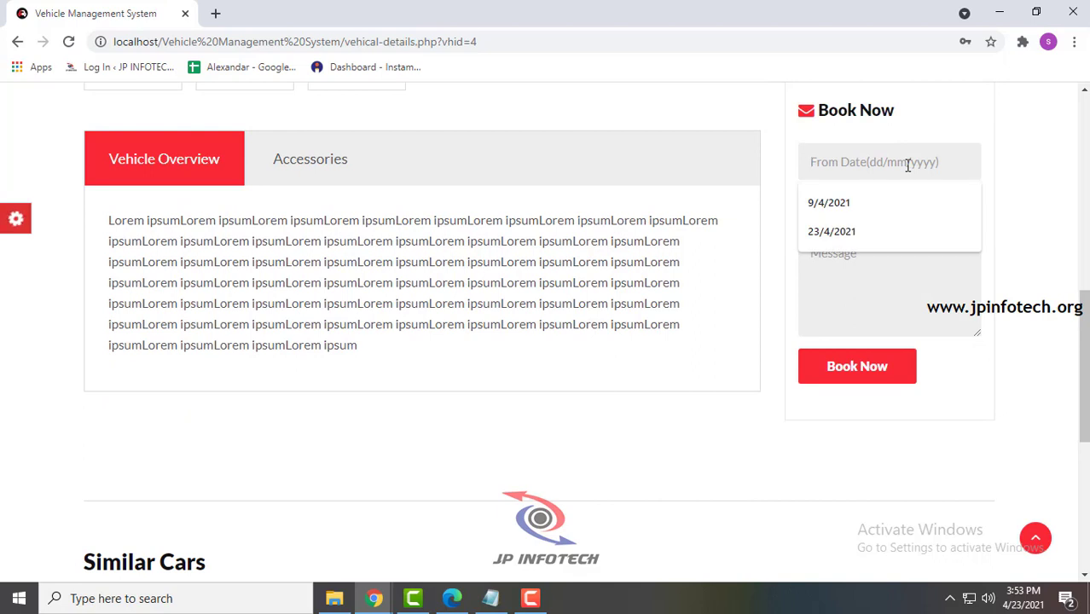
{"action": "type", "text": "25"}
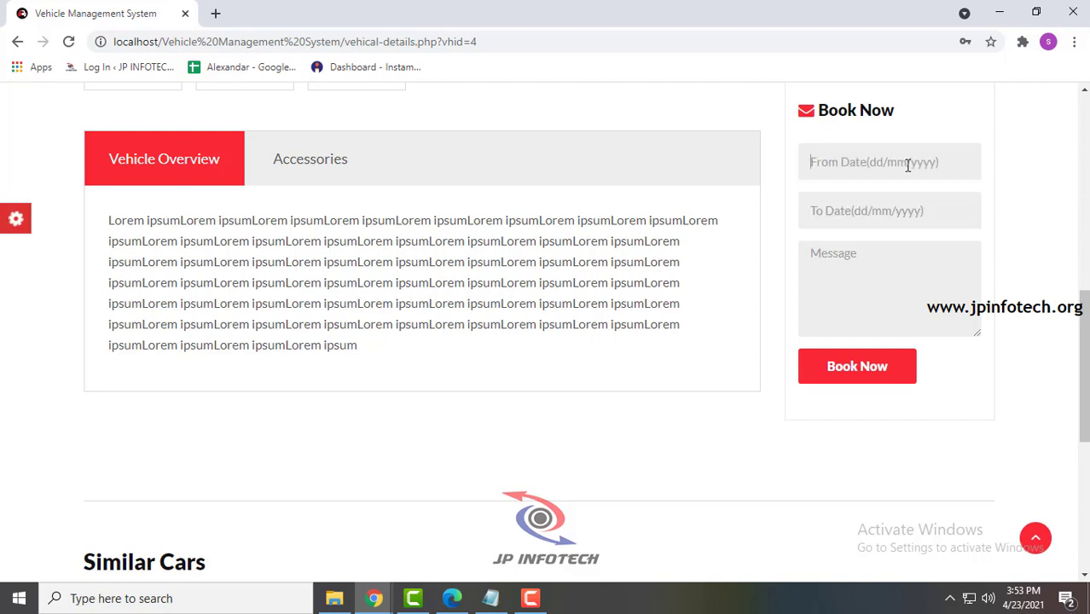
{"action": "type", "text": "24"}
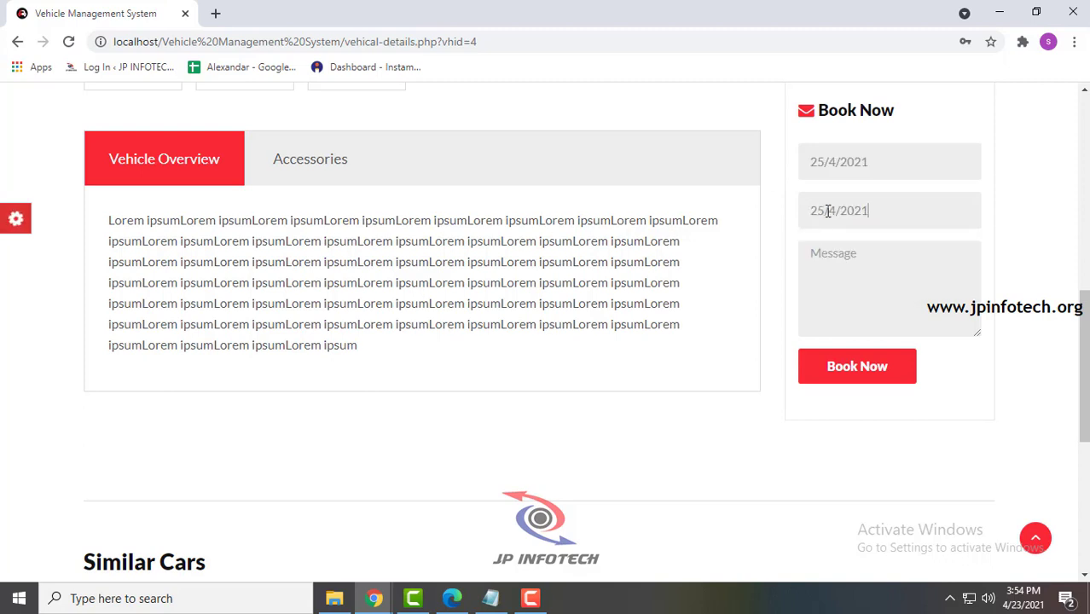
{"action": "mouse_move", "coordinate": [994, 190]}
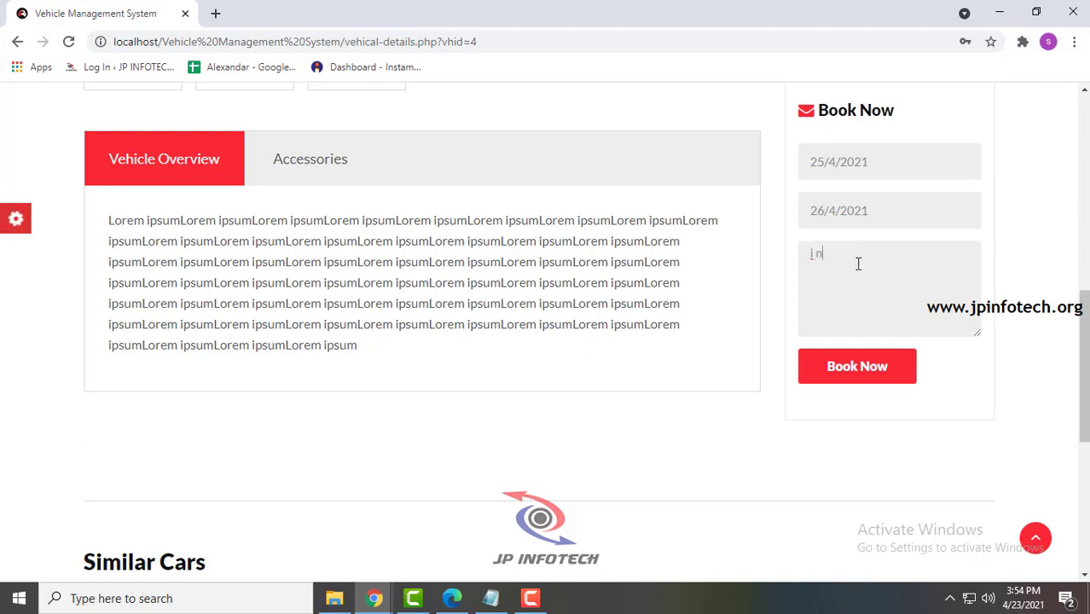
{"action": "type", "text": "eed the c"}
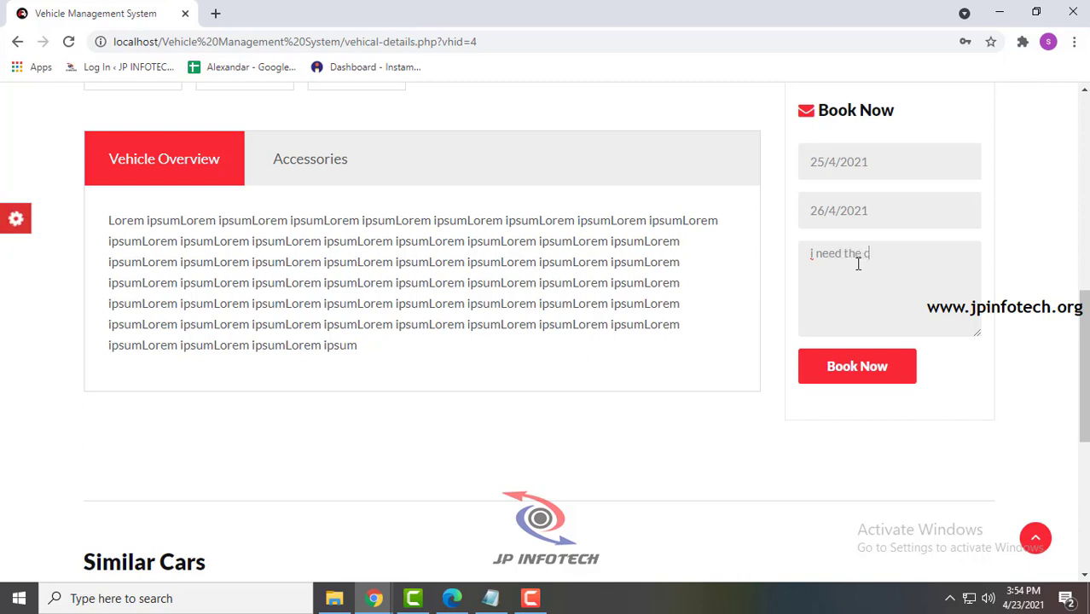
{"action": "type", "text": "ar"}
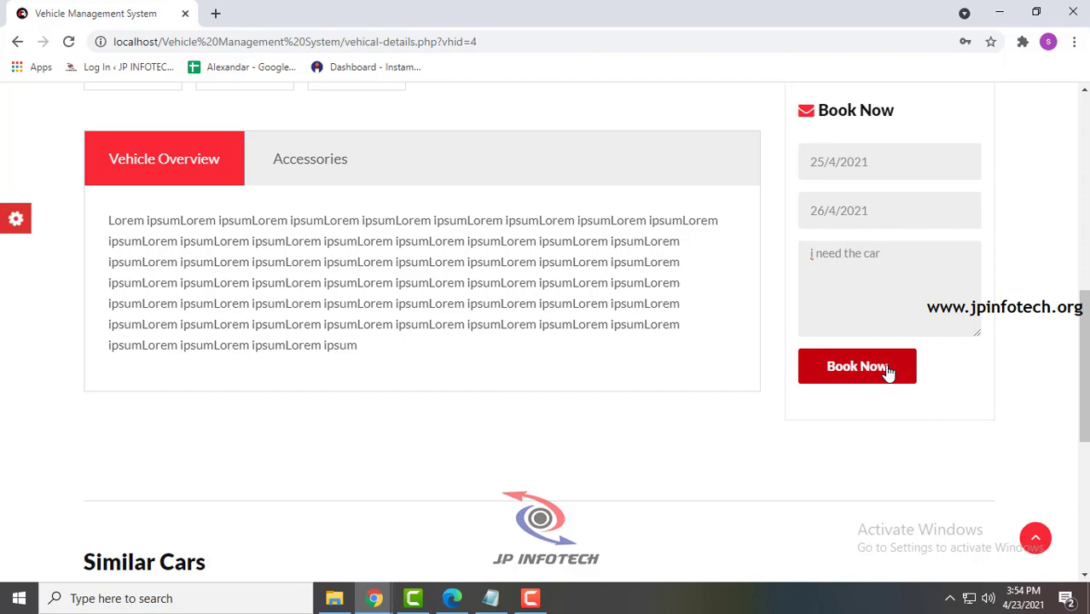
{"action": "left_click", "coordinate": [857, 366]}
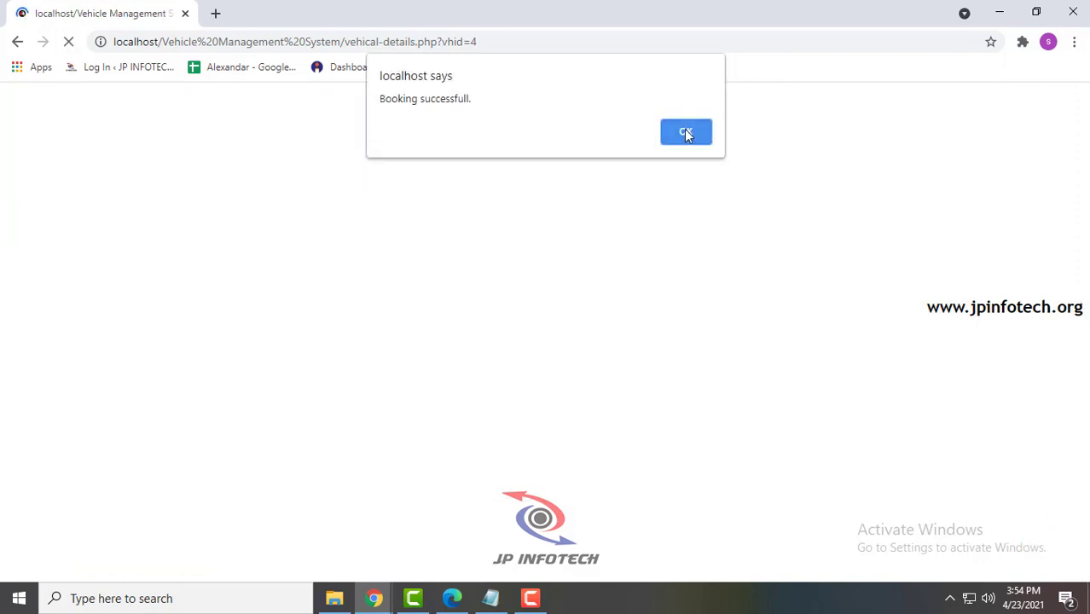
{"action": "left_click", "coordinate": [686, 132]}
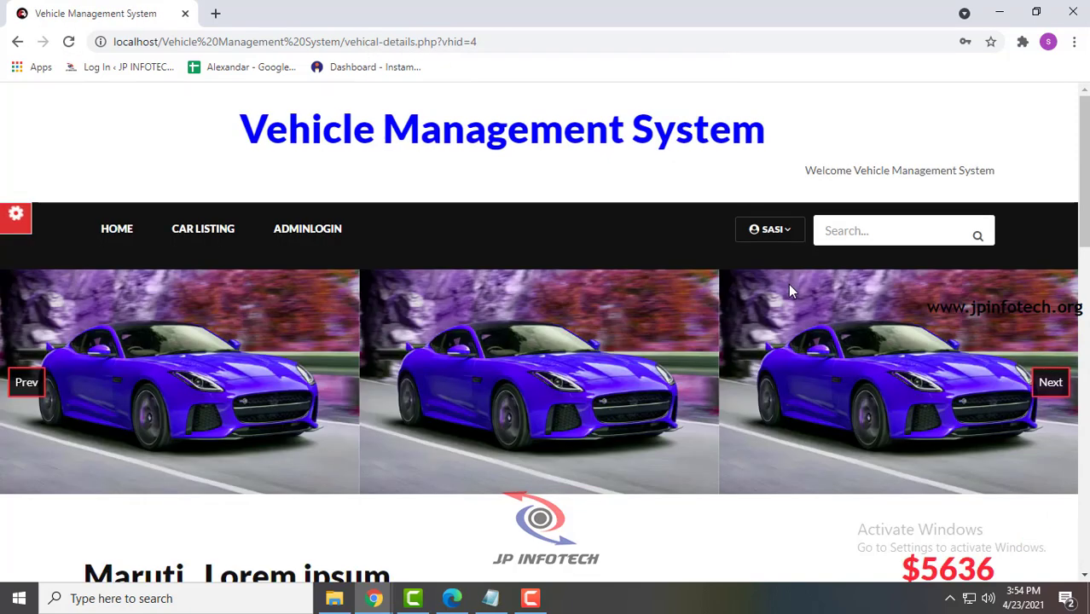
Step: Open My Booking to see the Maruti booking marked Not Confirm yet
{"action": "left_click", "coordinate": [769, 228]}
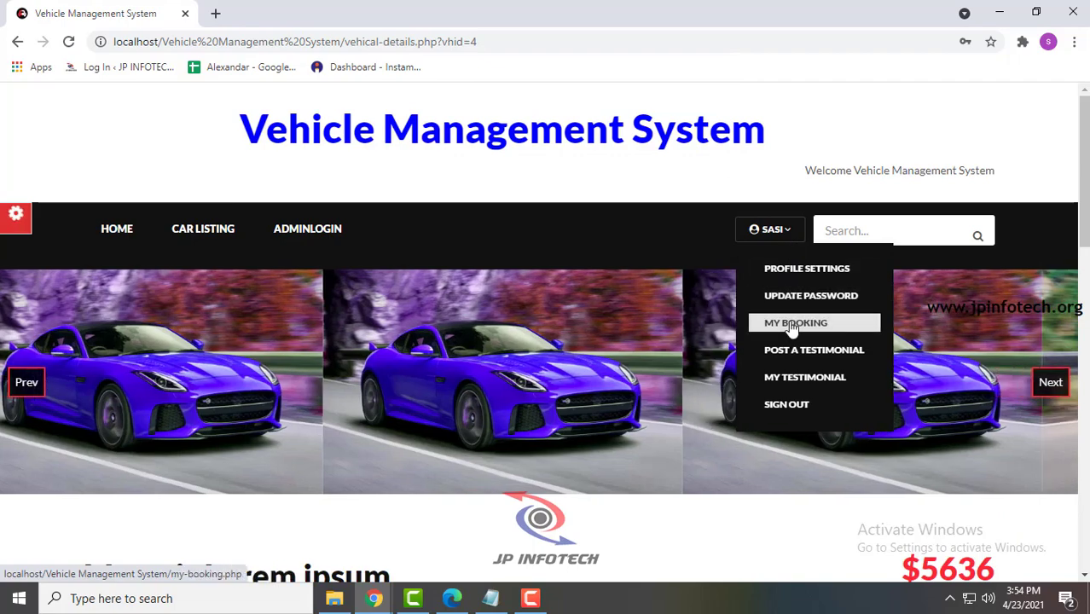
{"action": "left_click", "coordinate": [795, 322]}
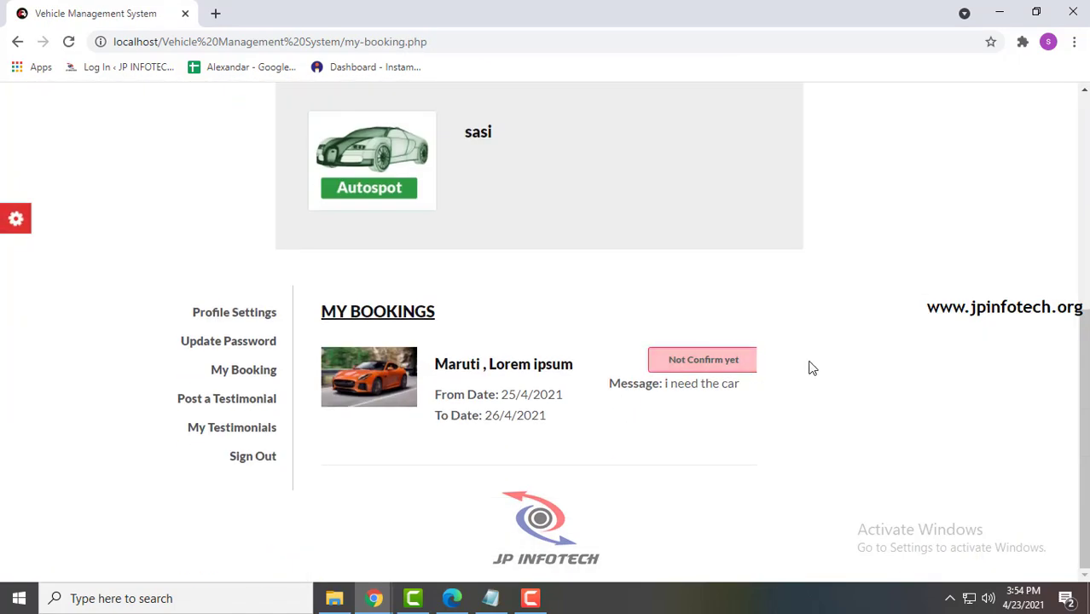
{"action": "scroll", "scroll_direction": "up", "scroll_amount": 3}
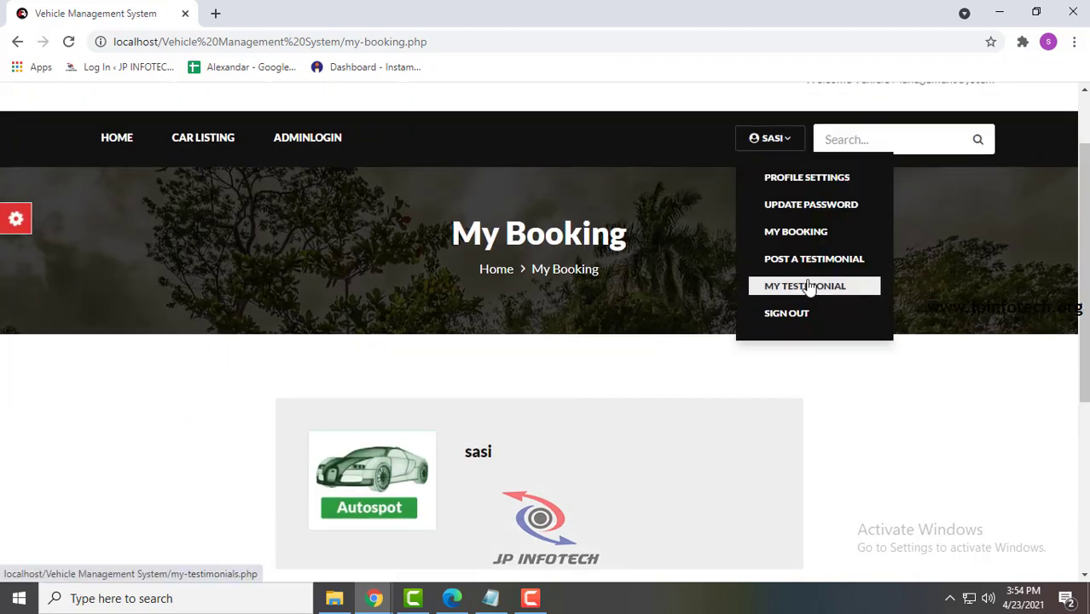
{"action": "mouse_move", "coordinate": [795, 231]}
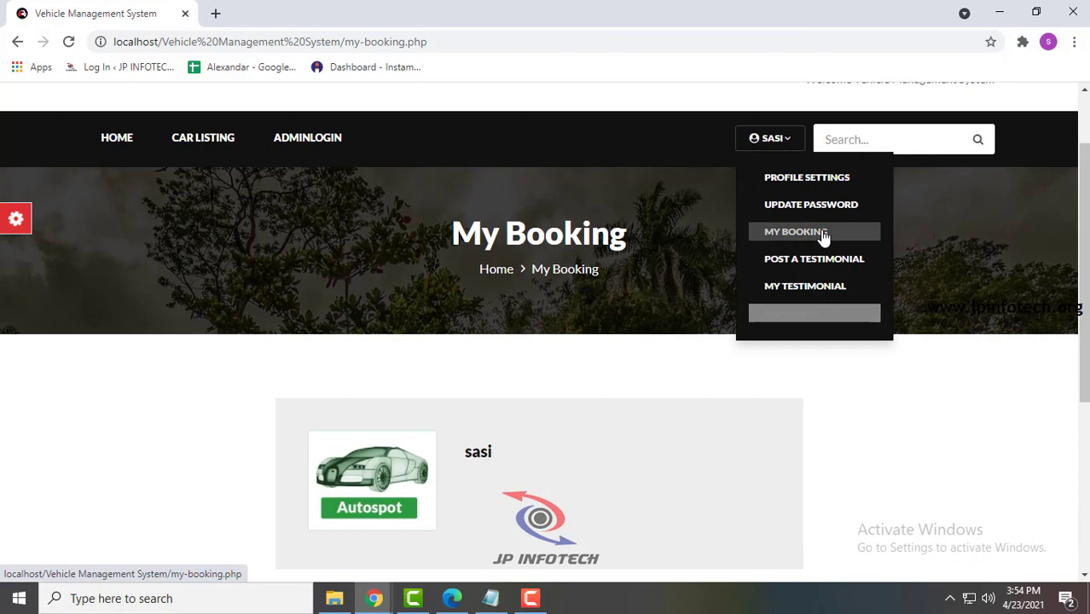
Step: Visit the Update Password page and reopen the account dropdown
{"action": "left_click", "coordinate": [811, 204]}
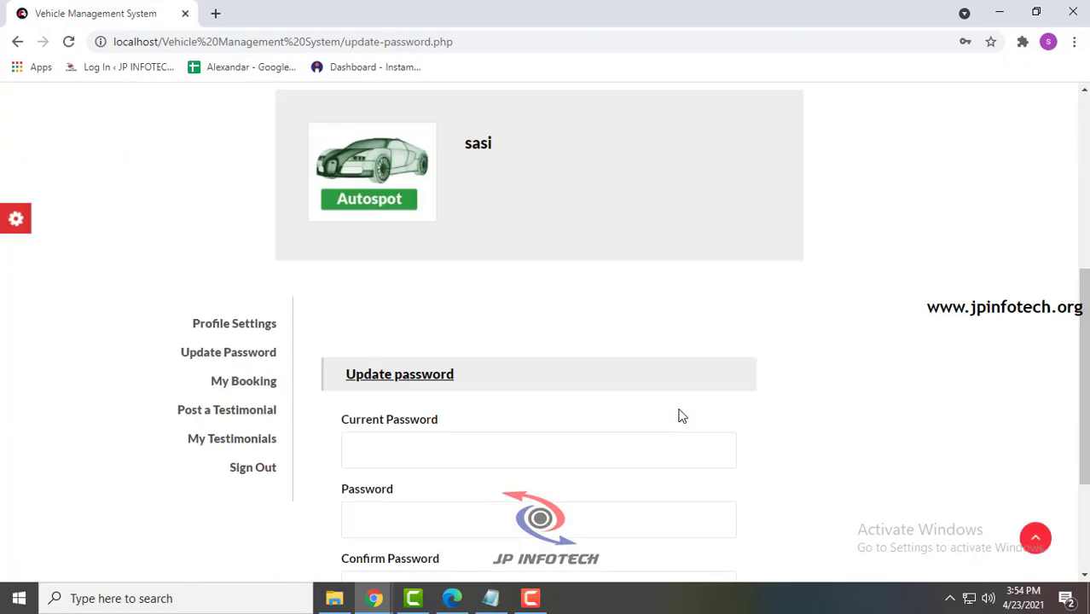
{"action": "scroll", "scroll_direction": "up", "scroll_amount": 3}
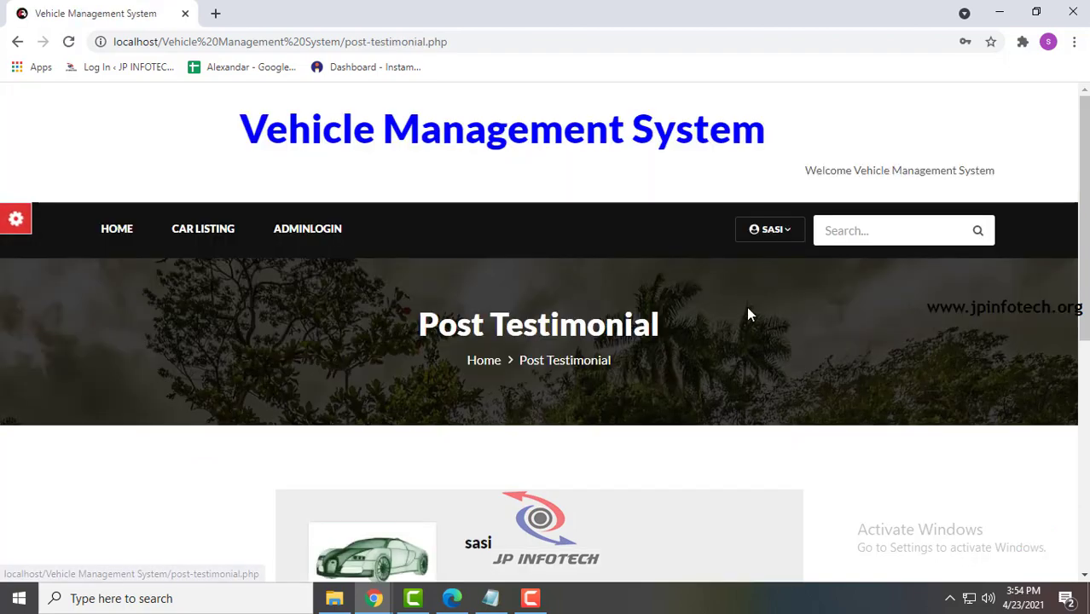
{"action": "scroll", "scroll_direction": "down", "scroll_amount": 3}
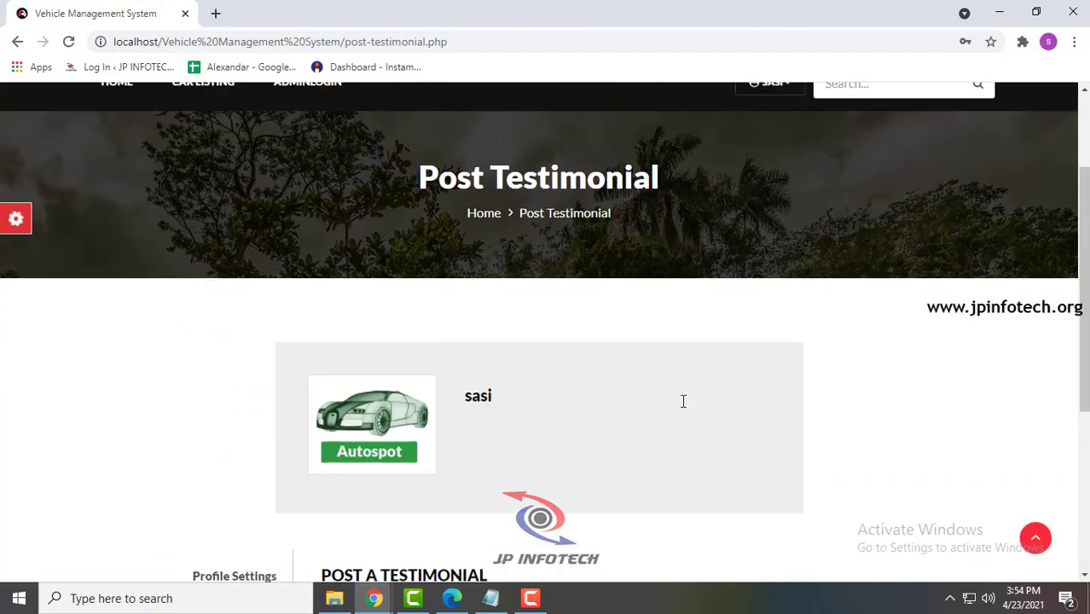
{"action": "left_click", "coordinate": [769, 82]}
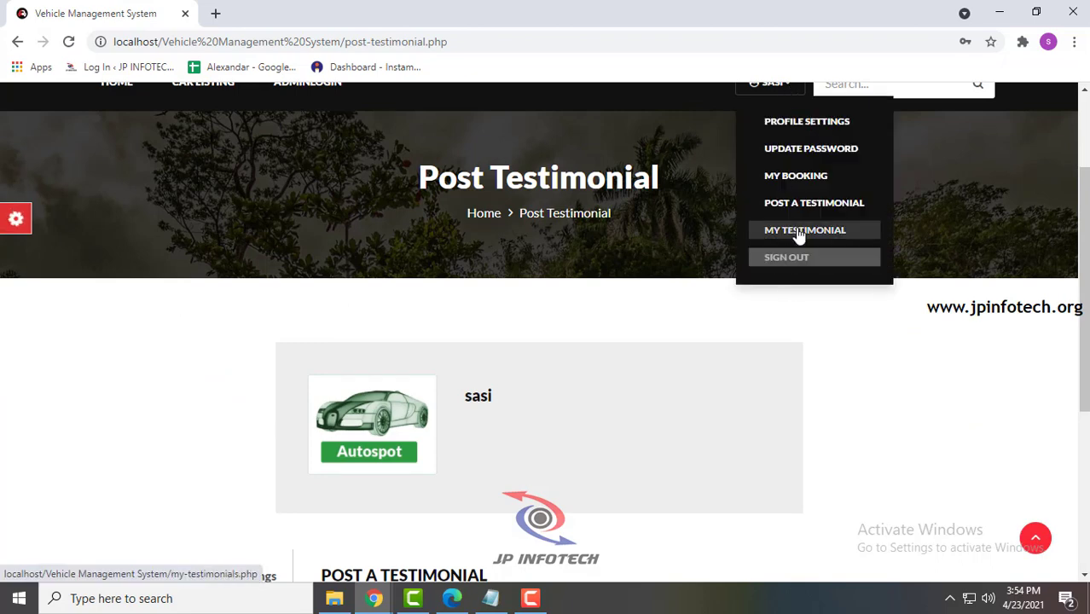
{"action": "mouse_move", "coordinate": [786, 256]}
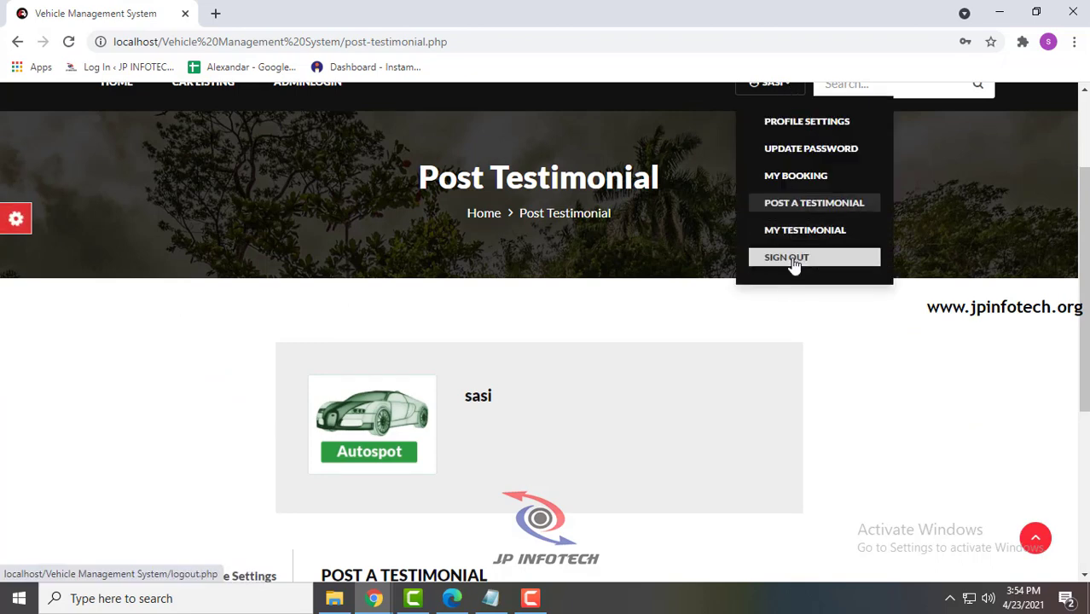
Step: Sign out the user and go to the admin sign-in page
{"action": "left_click", "coordinate": [786, 256]}
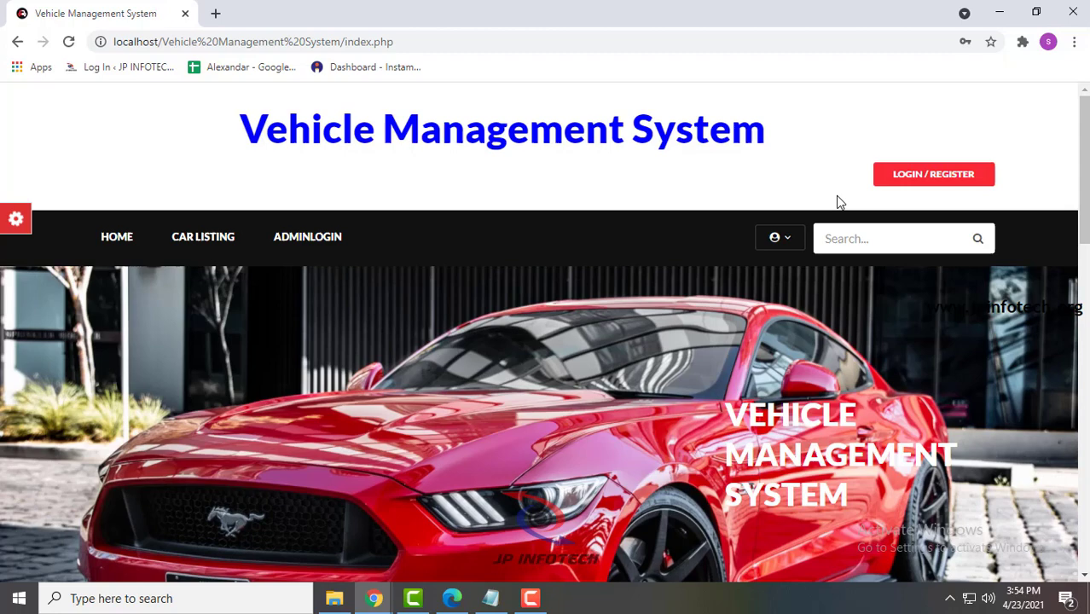
{"action": "left_click", "coordinate": [308, 236]}
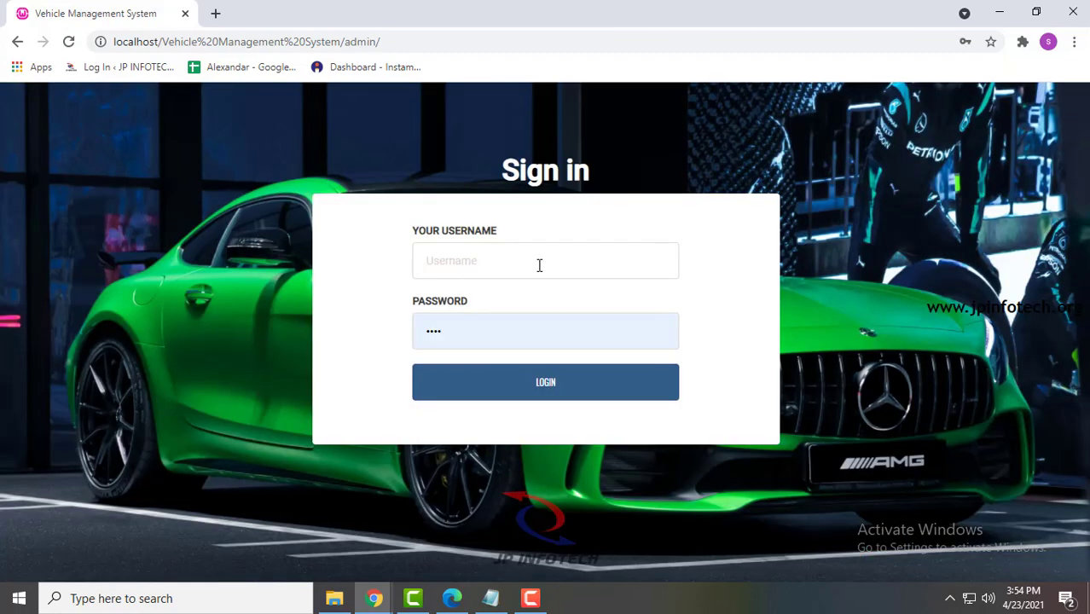
{"action": "left_click", "coordinate": [545, 260]}
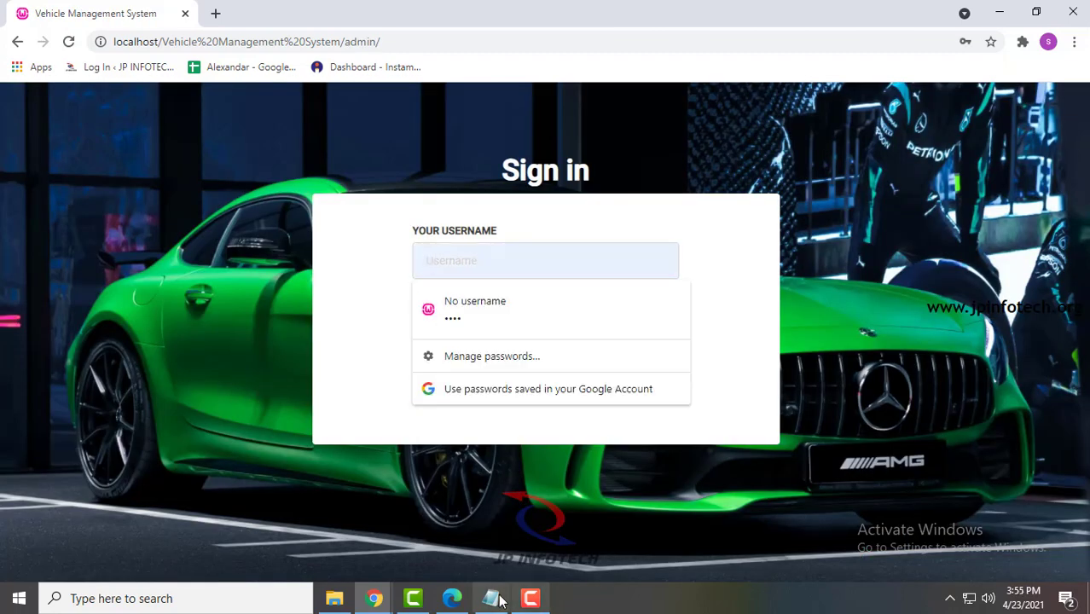
Step: Copy the admin username and password from Notepad into the sign-in form
{"action": "left_click", "coordinate": [490, 597]}
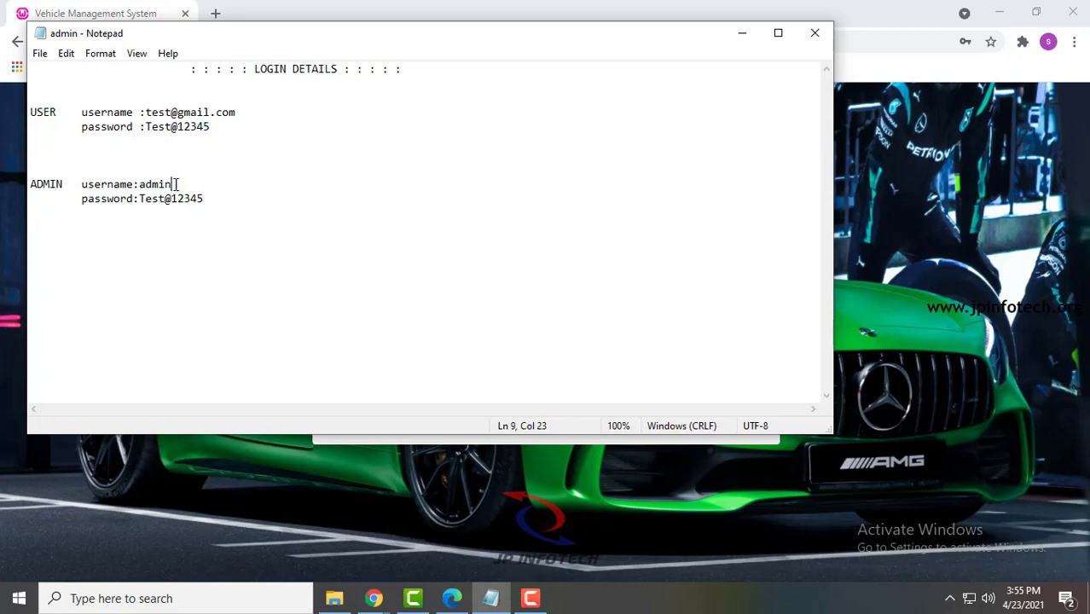
{"action": "double_click", "coordinate": [156, 185]}
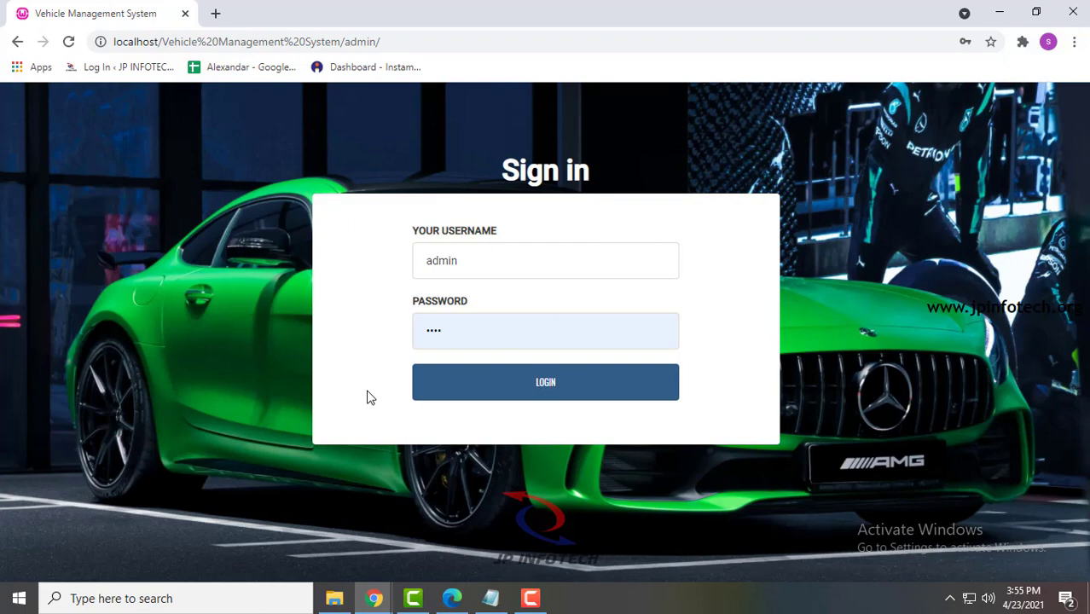
{"action": "mouse_move", "coordinate": [490, 597]}
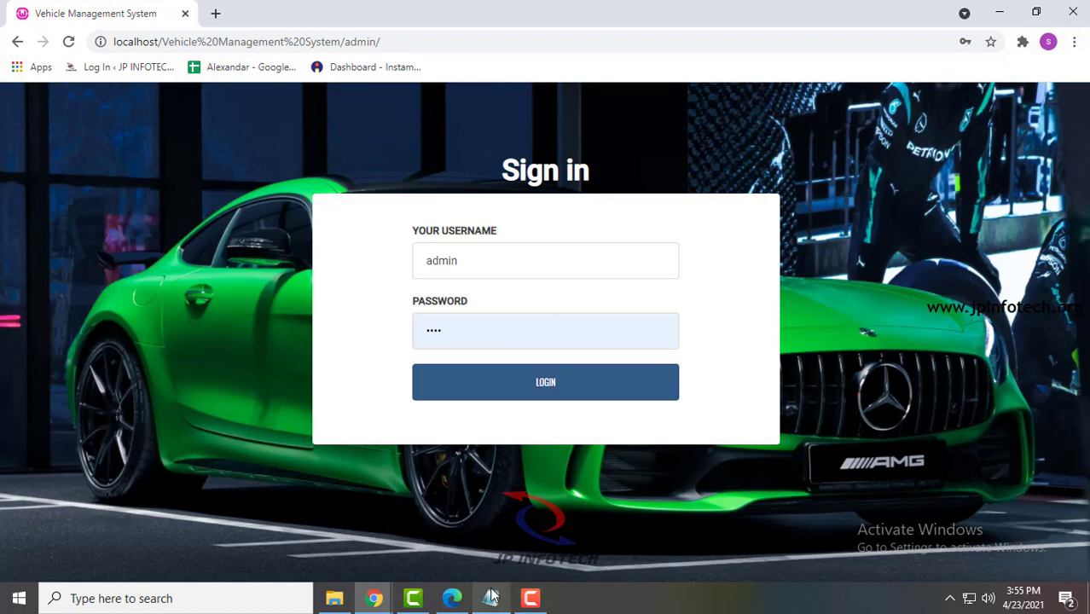
{"action": "left_click", "coordinate": [491, 597]}
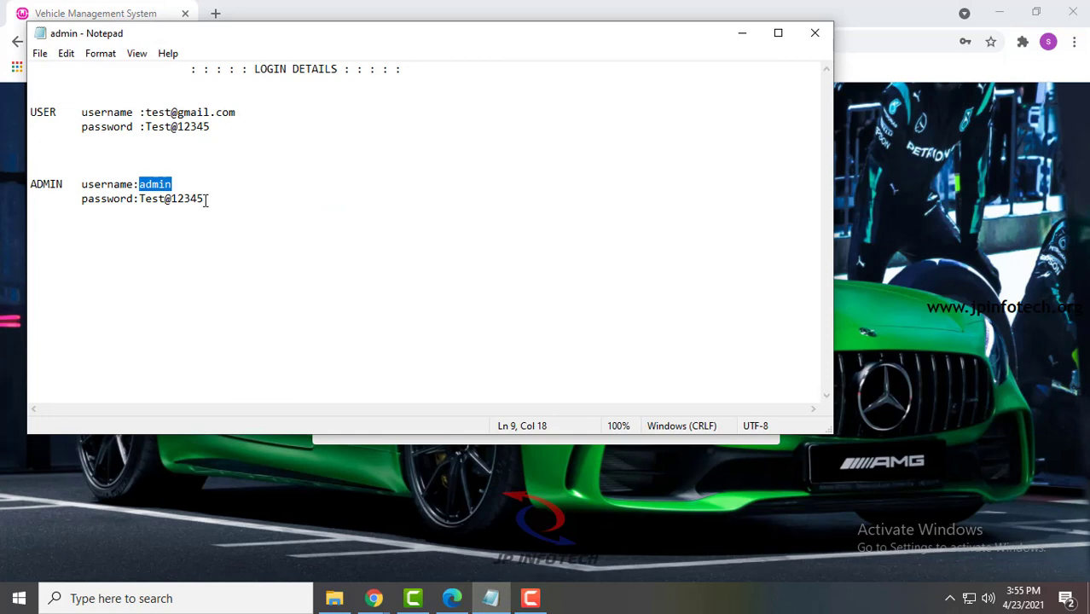
{"action": "double_click", "coordinate": [170, 199]}
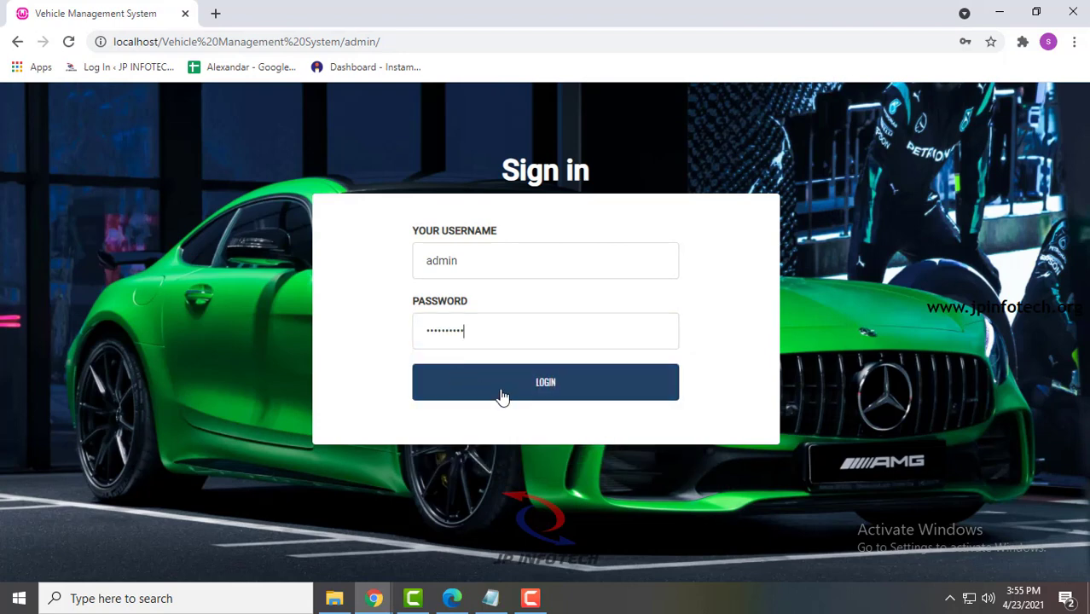
Step: Sign in as admin and browse Create Brand, Post a Vehicle, Manage Vehicles, then Manage Booking
{"action": "left_click", "coordinate": [545, 381]}
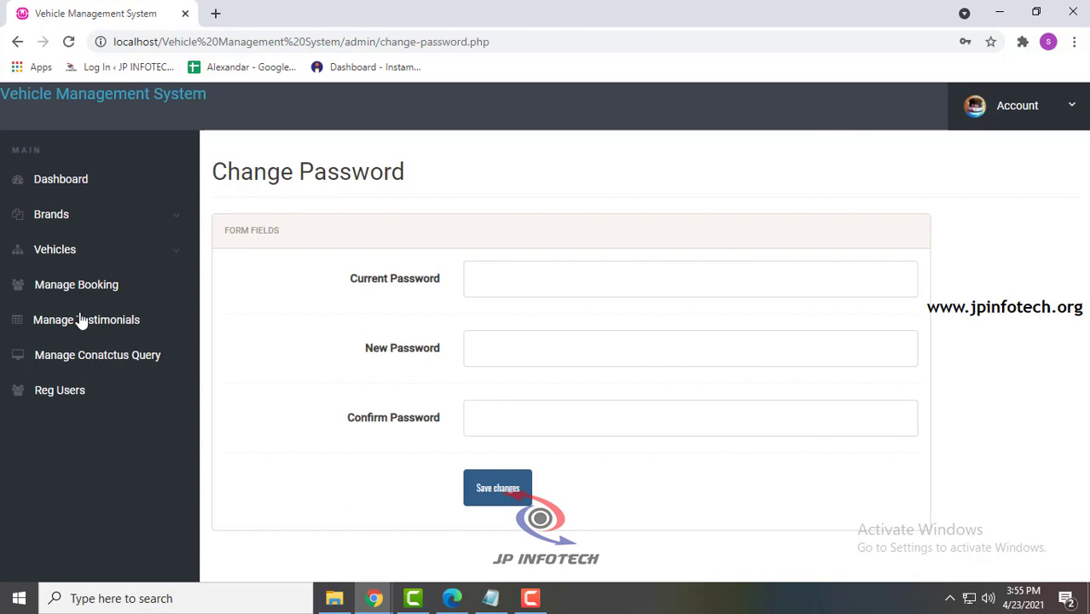
{"action": "left_click", "coordinate": [51, 214]}
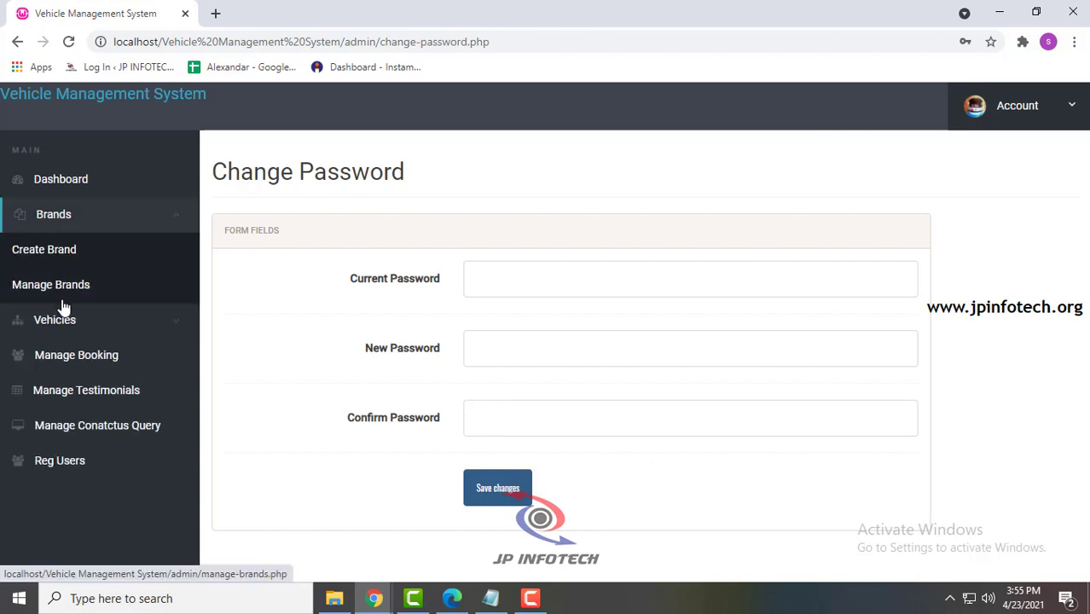
{"action": "left_click", "coordinate": [51, 284]}
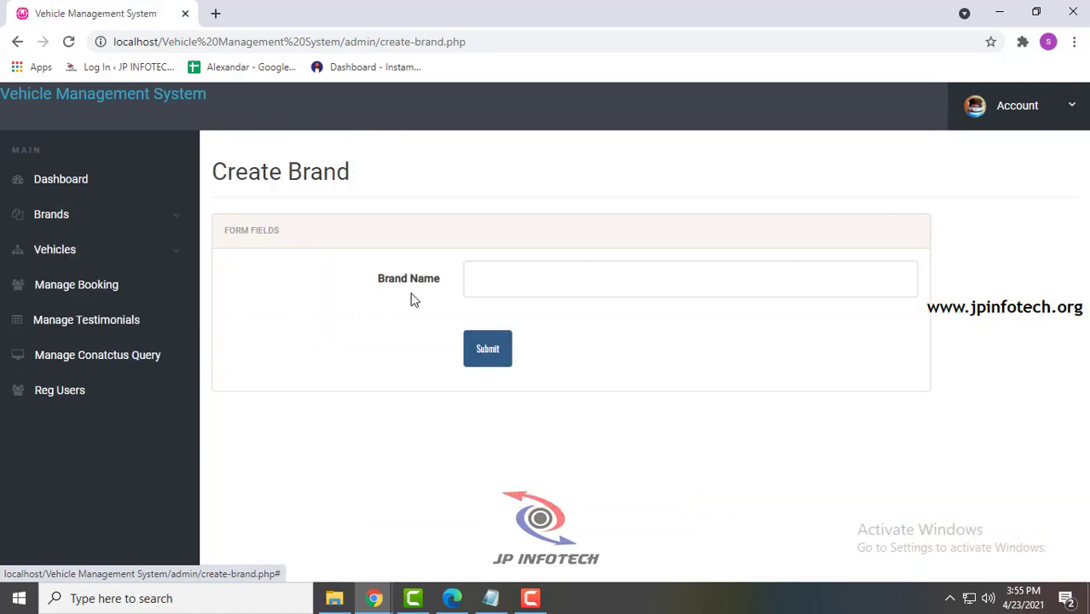
{"action": "left_click", "coordinate": [58, 249]}
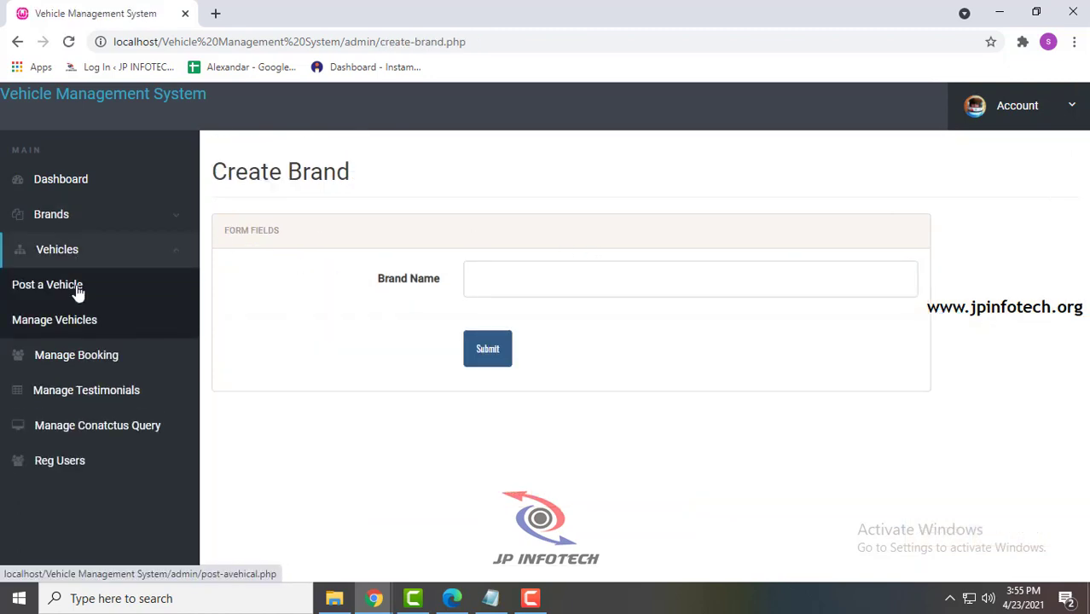
{"action": "left_click", "coordinate": [47, 284]}
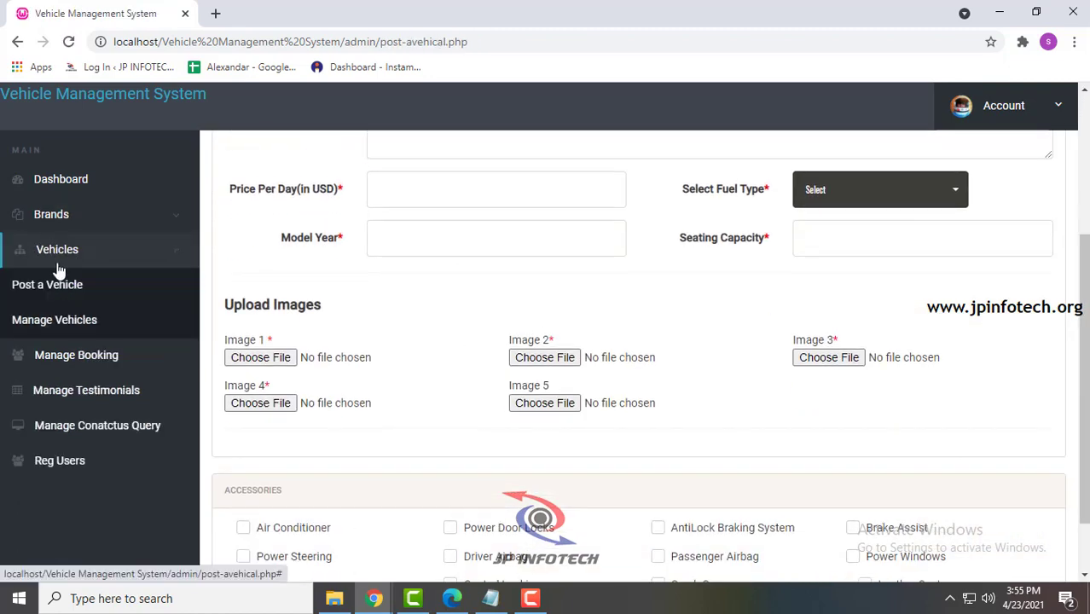
{"action": "left_click", "coordinate": [54, 318]}
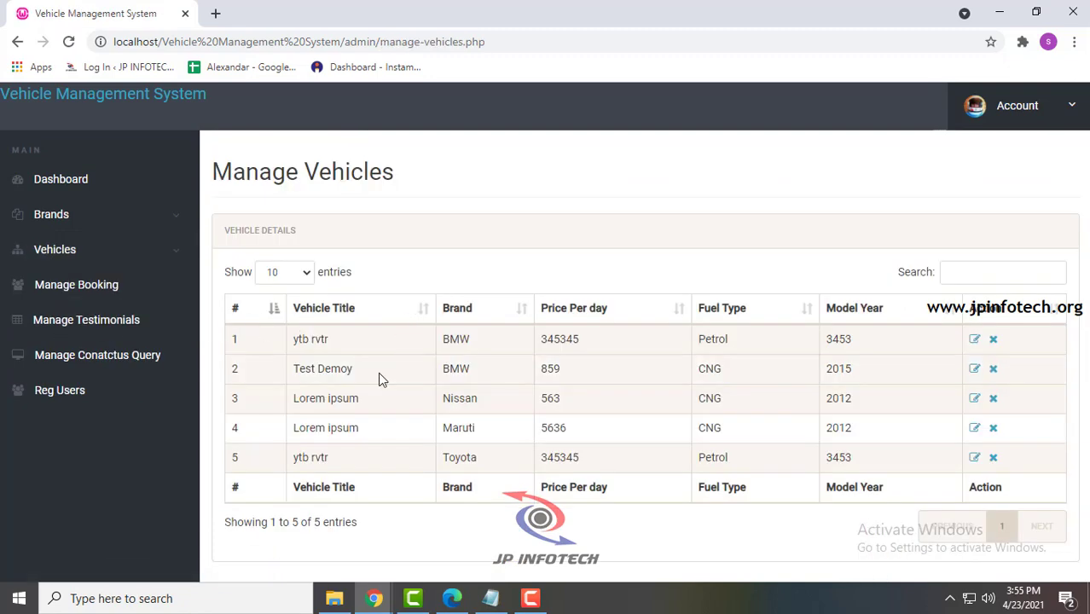
{"action": "left_click", "coordinate": [76, 284]}
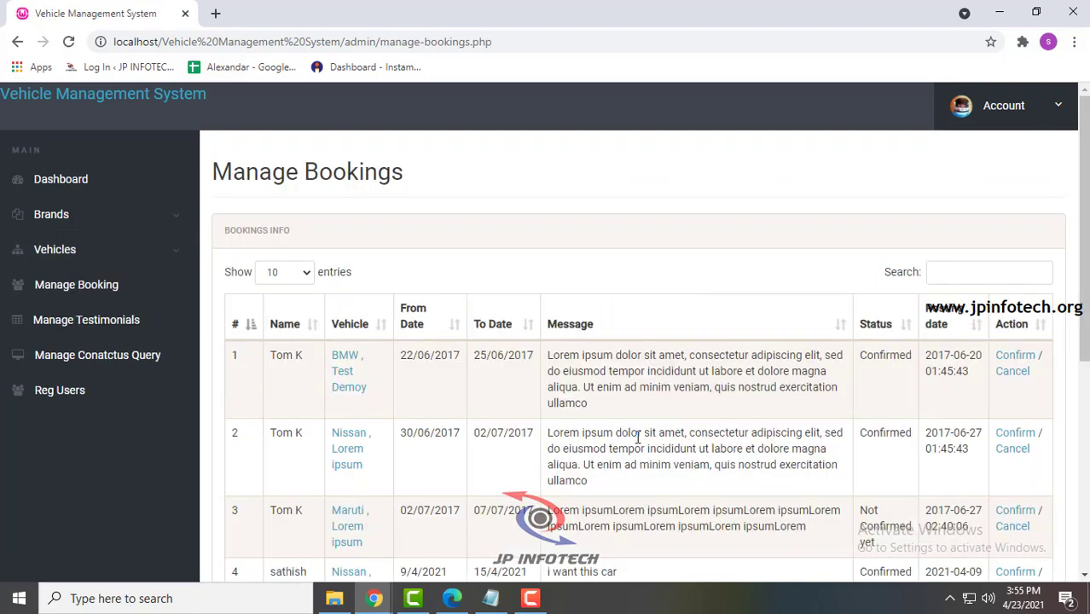
Step: Confirm booking #8 for the Maruti car and accept the browser dialog
{"action": "scroll", "scroll_direction": "down", "scroll_amount": 3}
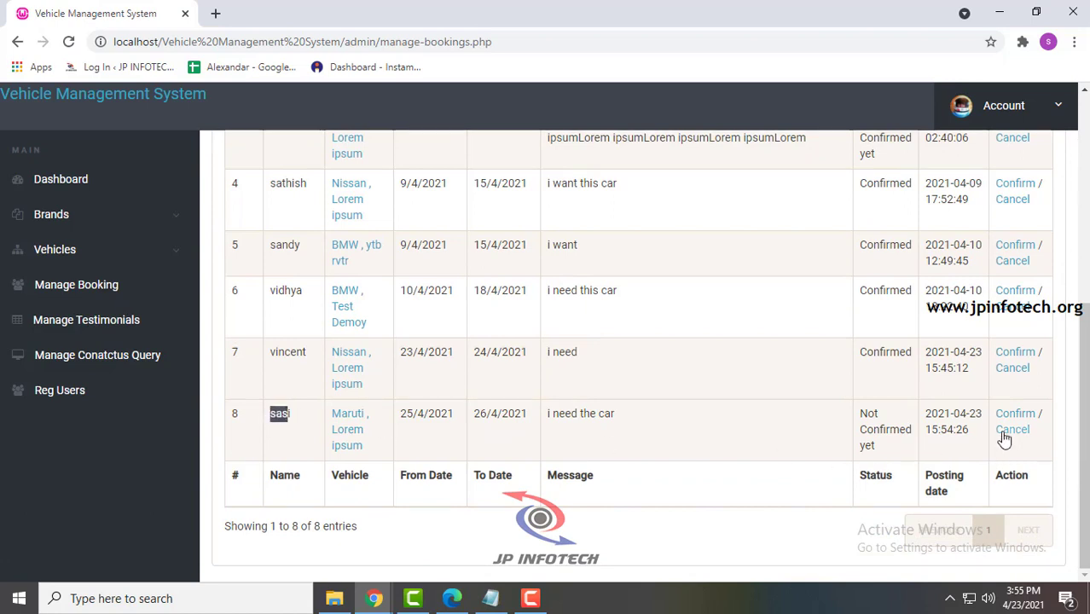
{"action": "left_click", "coordinate": [1014, 414]}
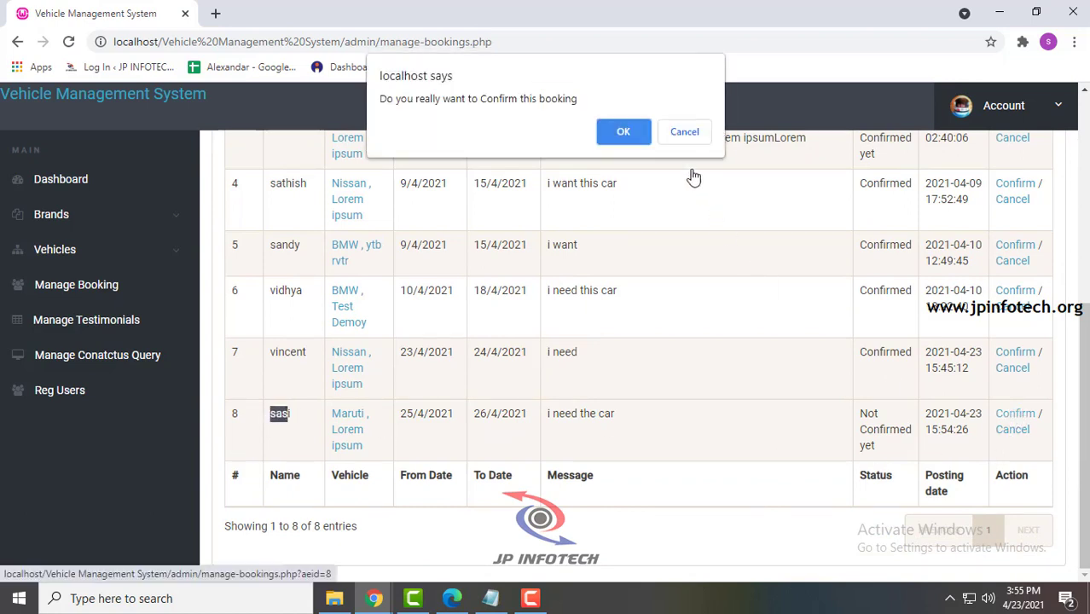
{"action": "left_click", "coordinate": [622, 132]}
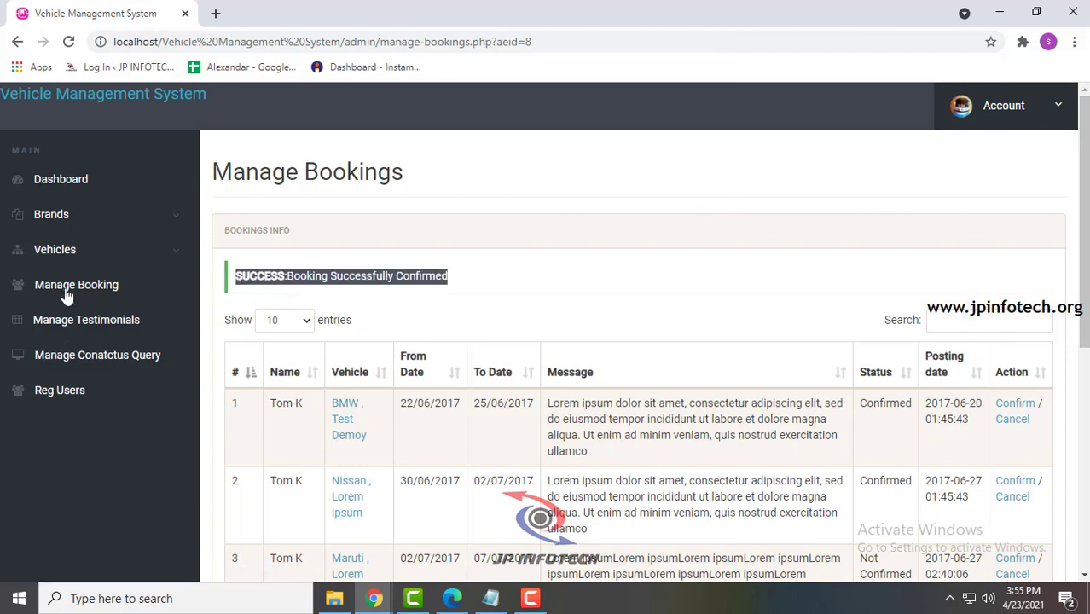
{"action": "left_click", "coordinate": [86, 320]}
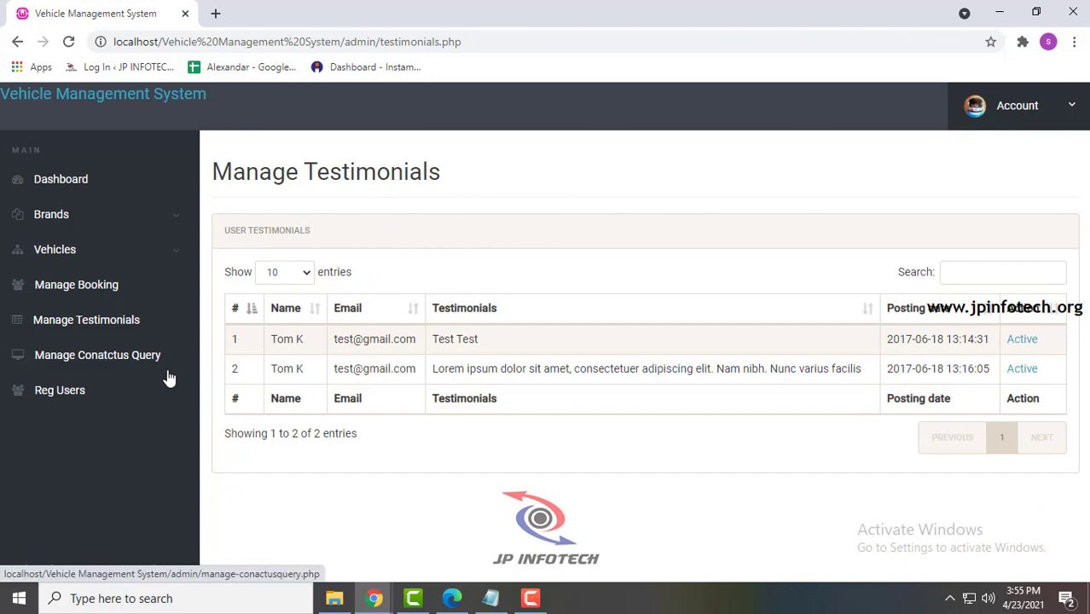
{"action": "mouse_move", "coordinate": [109, 360]}
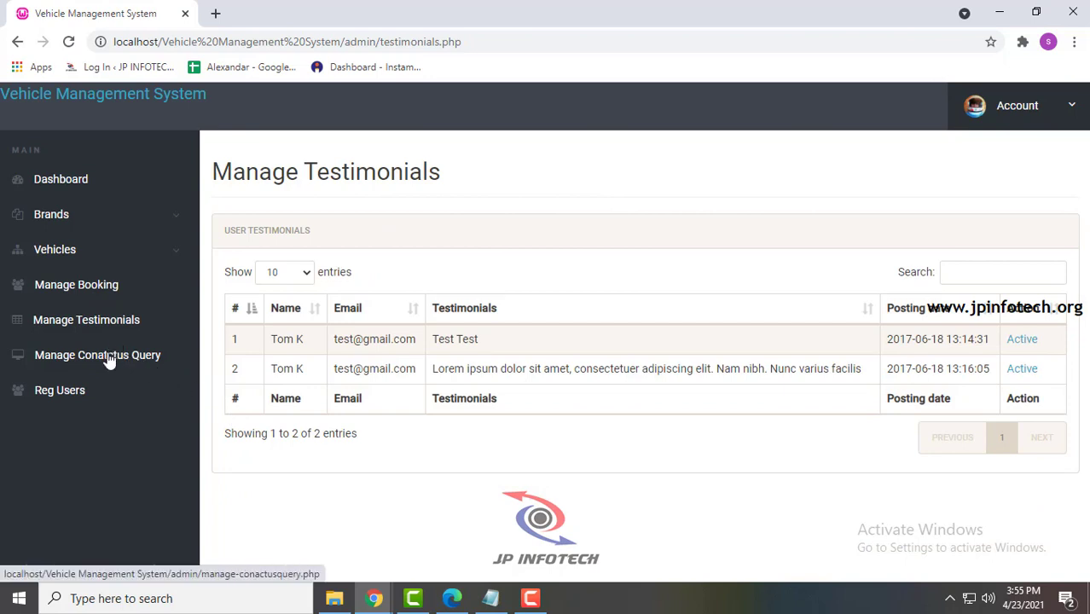
Step: View the admin Manage Contact Us Query page and scroll back to the top
{"action": "left_click", "coordinate": [97, 355]}
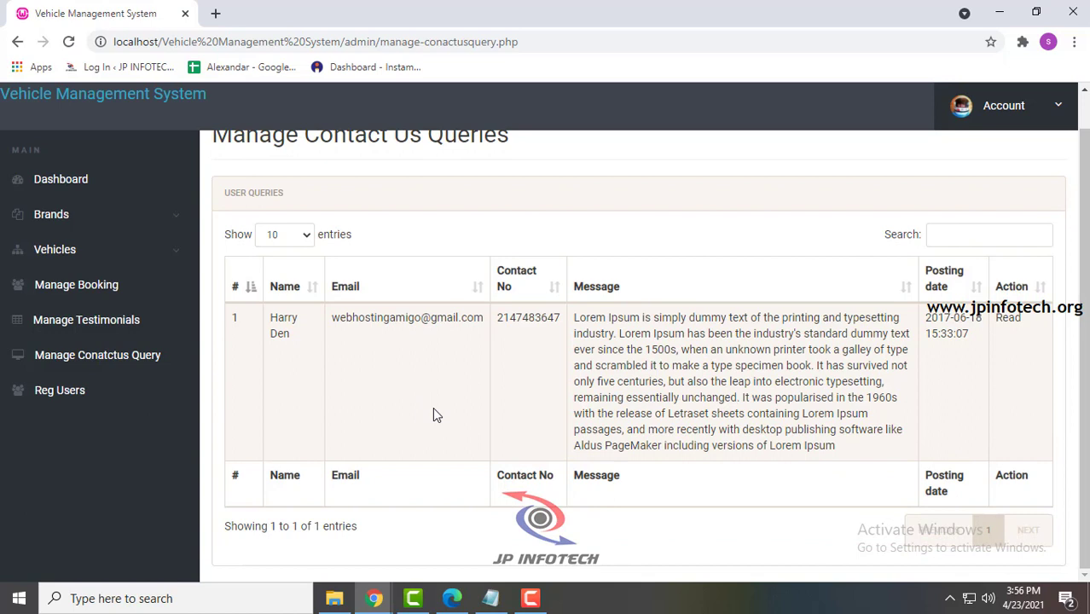
{"action": "scroll", "scroll_direction": "up", "scroll_amount": 3}
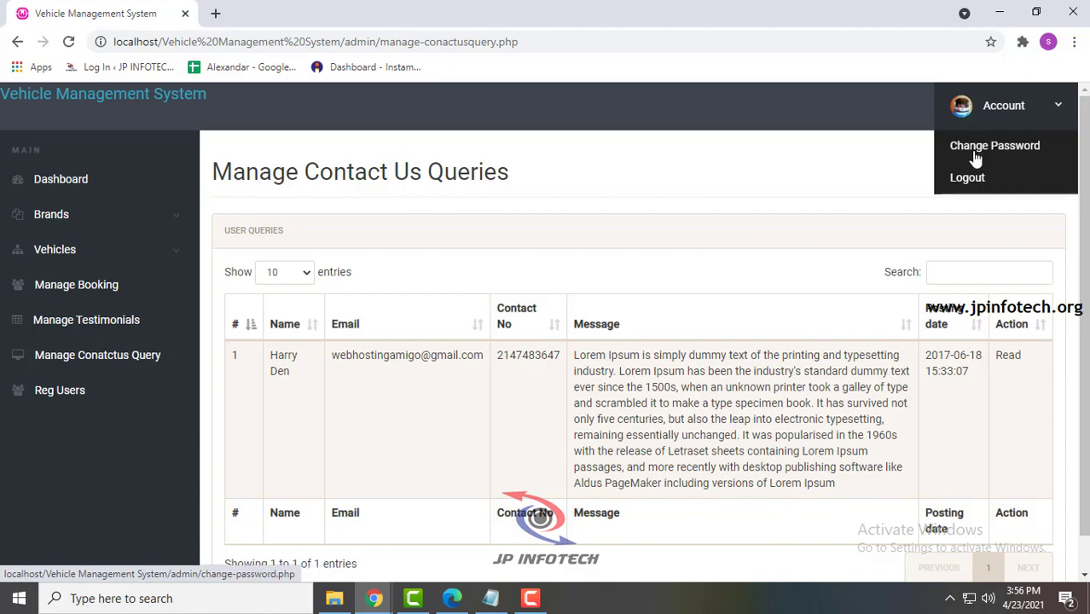
Step: Log out of the admin panel and log in to the public site as customer Sasi
{"action": "left_click", "coordinate": [967, 177]}
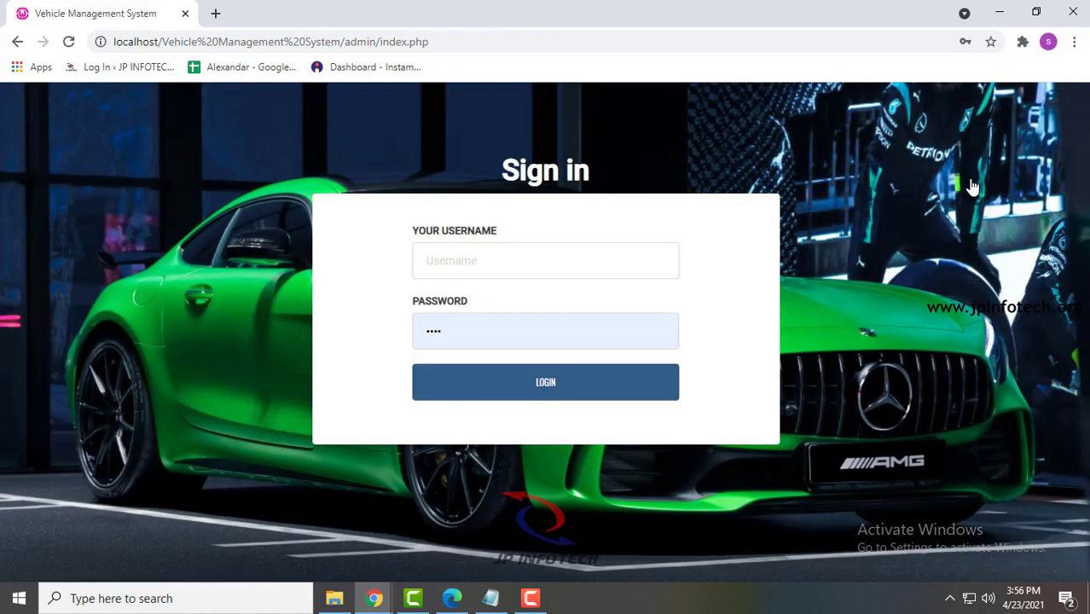
{"action": "mouse_move", "coordinate": [7, 47]}
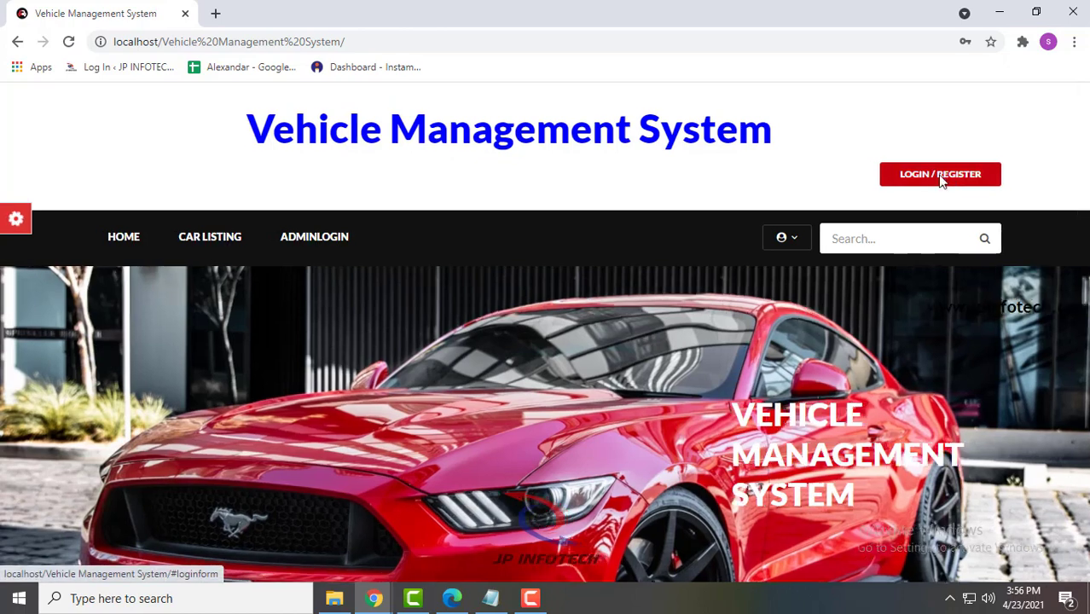
{"action": "left_click", "coordinate": [940, 174]}
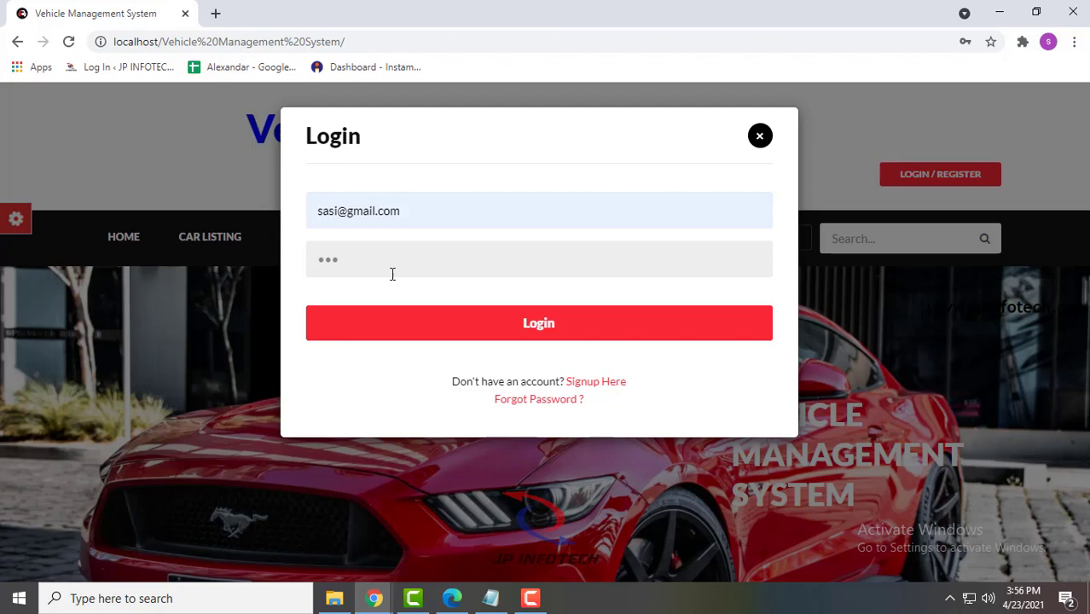
{"action": "type", "text": "•"}
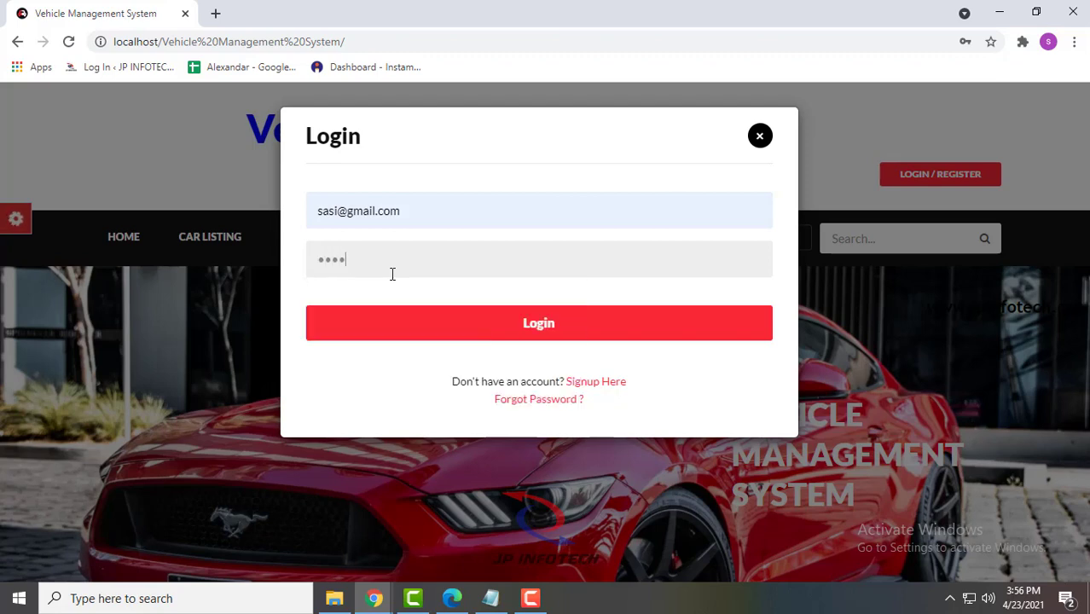
{"action": "left_click", "coordinate": [538, 322]}
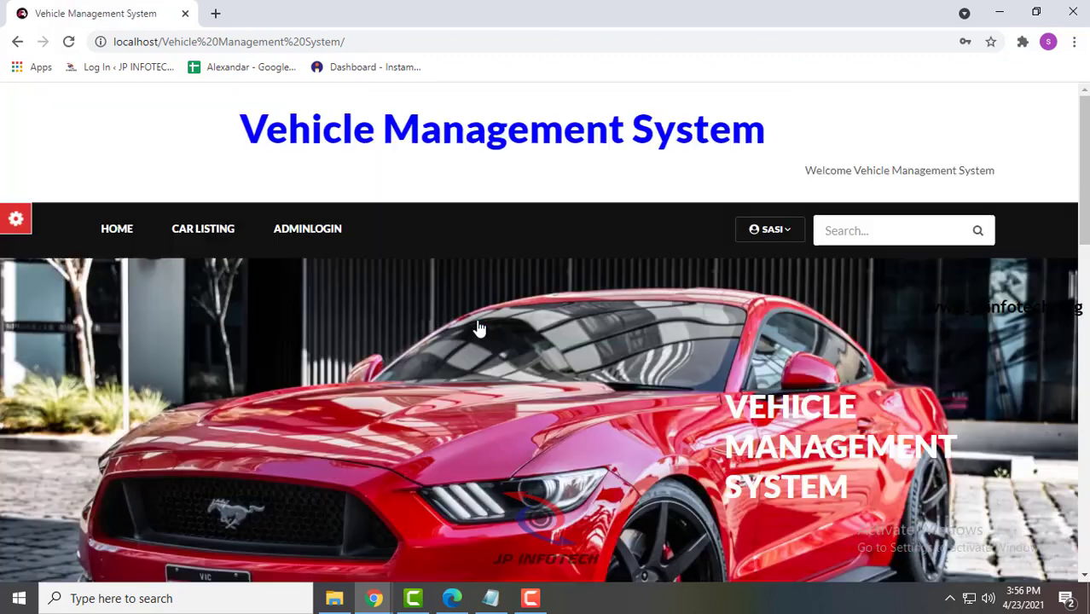
{"action": "mouse_move", "coordinate": [203, 228]}
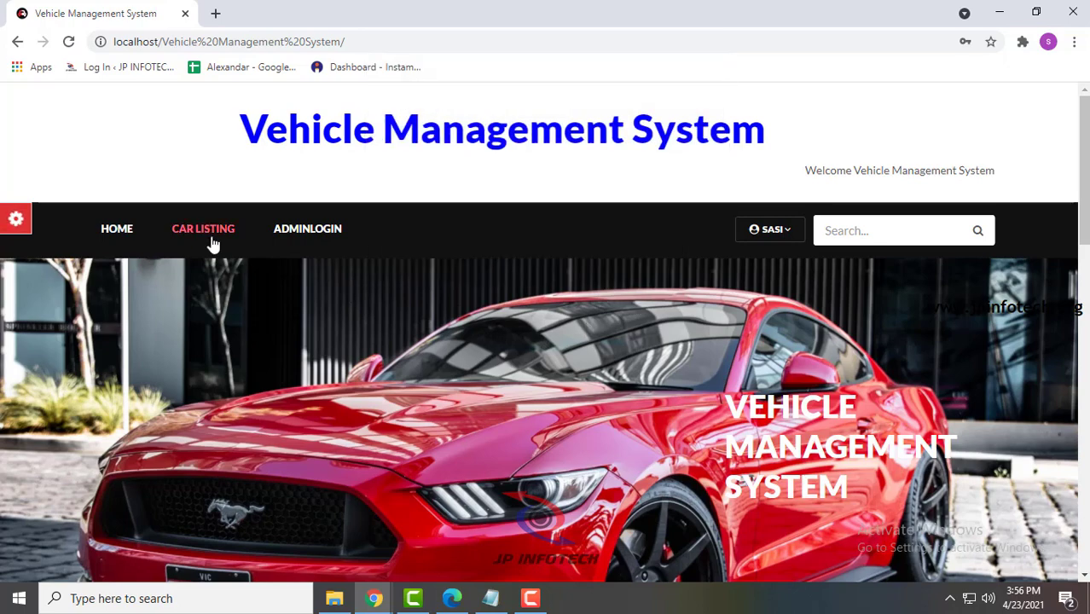
Step: Confirm the Maruti booking shows Confirmed in My Booking, then sign Sasi out
{"action": "left_click", "coordinate": [769, 228]}
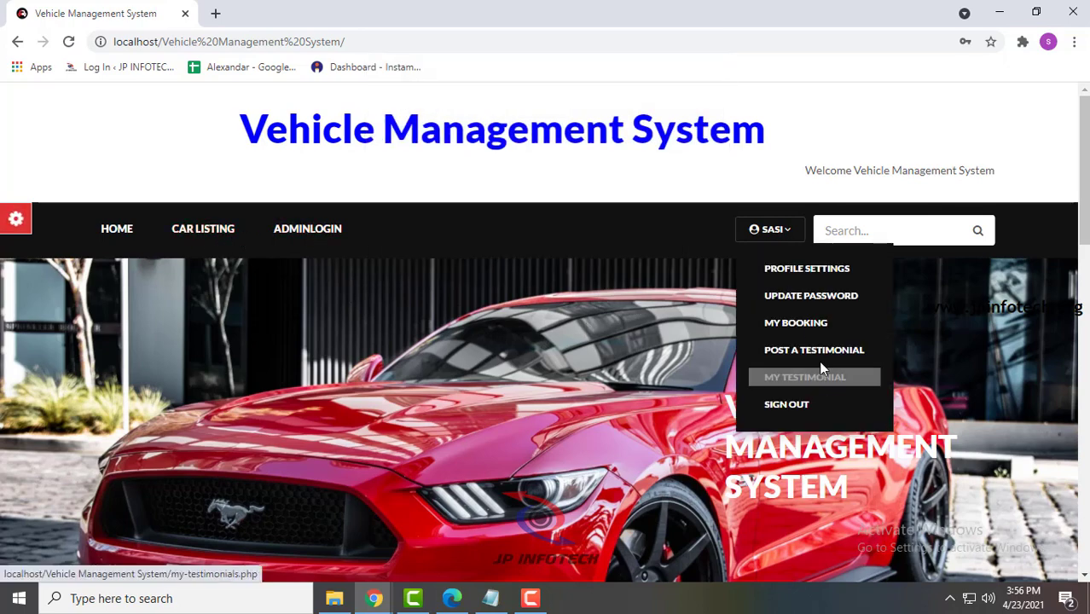
{"action": "left_click", "coordinate": [795, 322]}
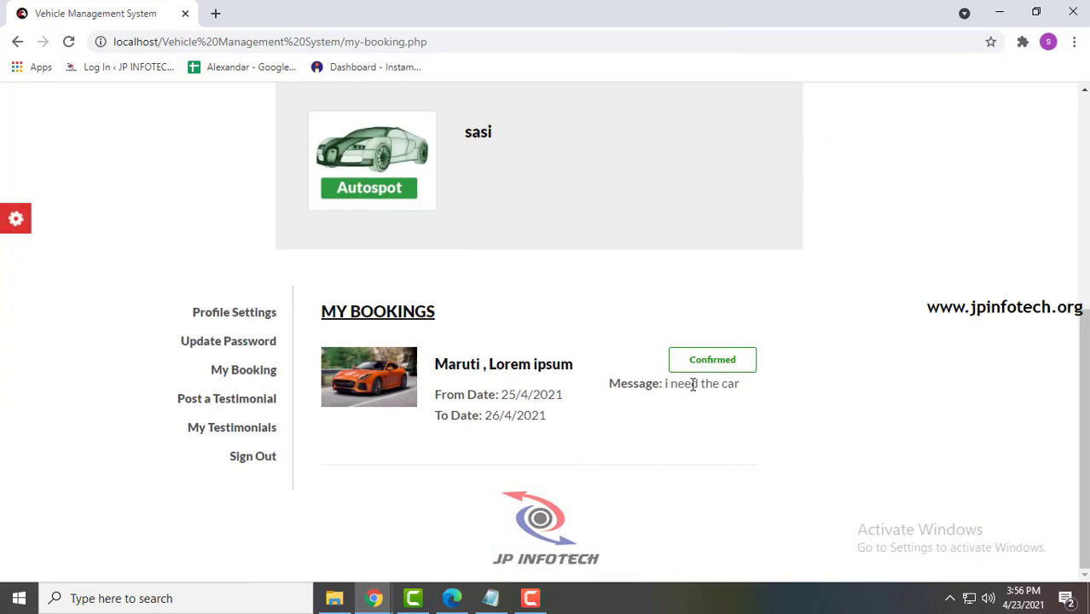
{"action": "mouse_move", "coordinate": [851, 342]}
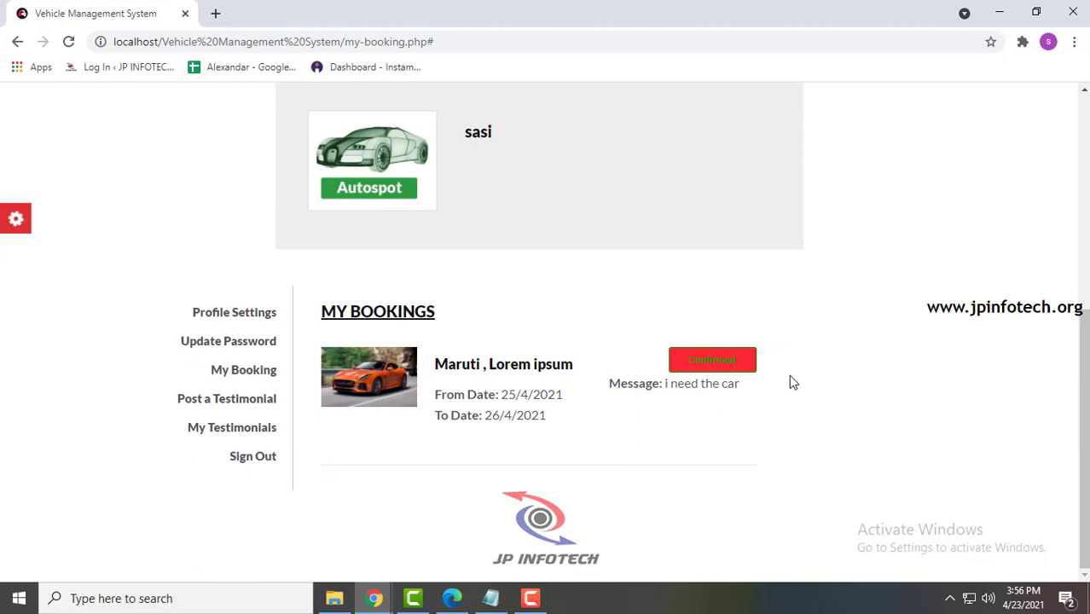
{"action": "left_click", "coordinate": [771, 218]}
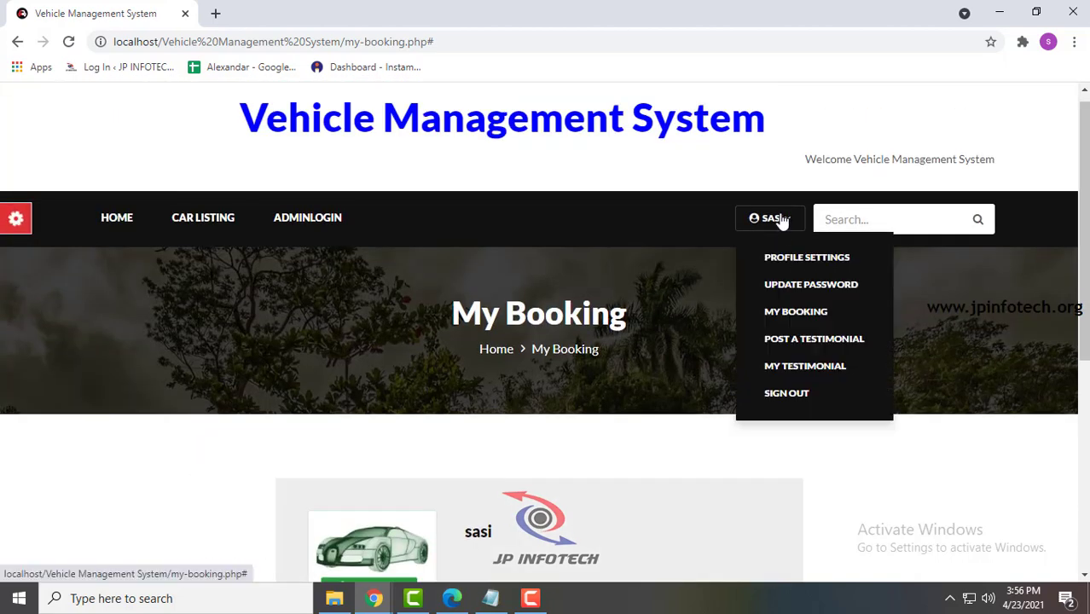
{"action": "left_click", "coordinate": [786, 393]}
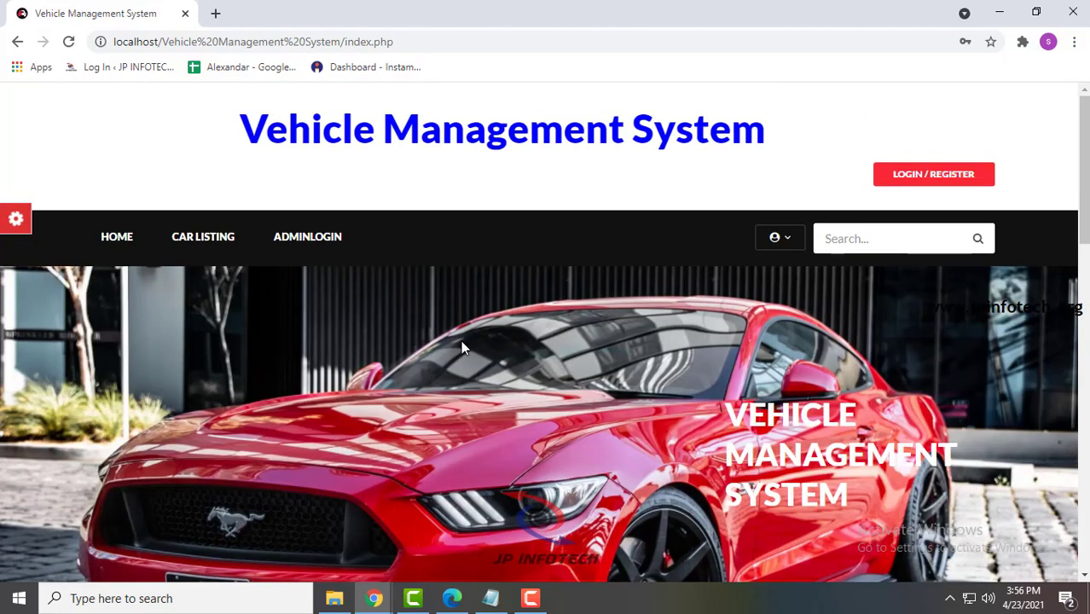
{"action": "scroll", "scroll_direction": "down", "scroll_amount": 3}
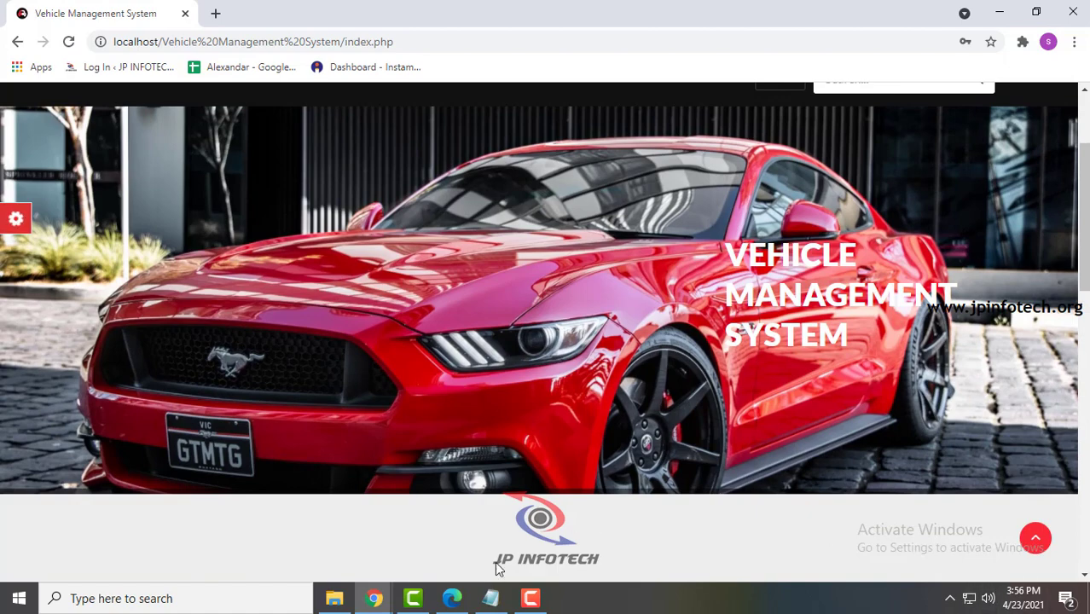